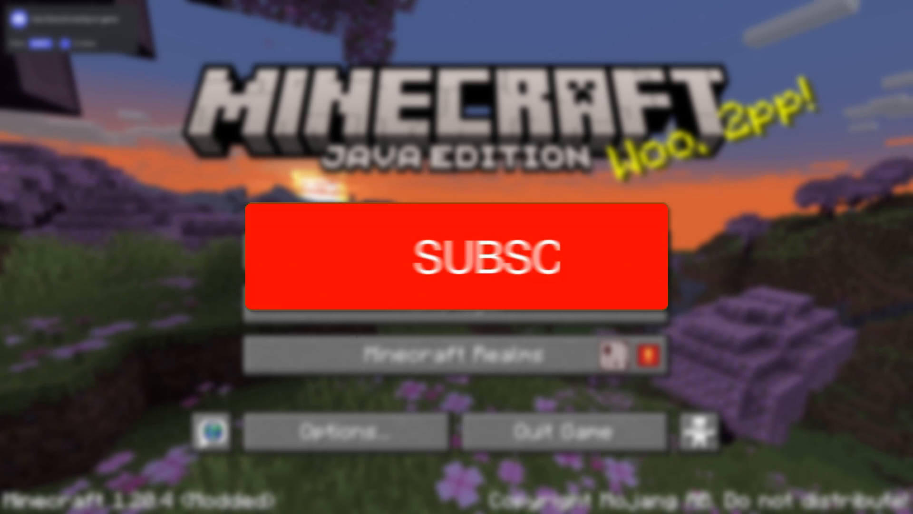
# - Quit Minecraft from the title screen back to the Windows desktop
pyautogui.click(460, 258)
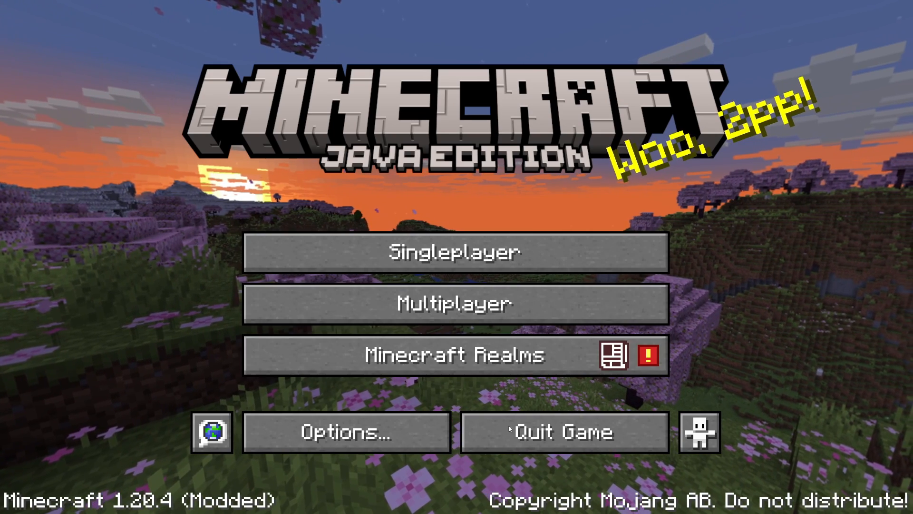
pyautogui.click(563, 432)
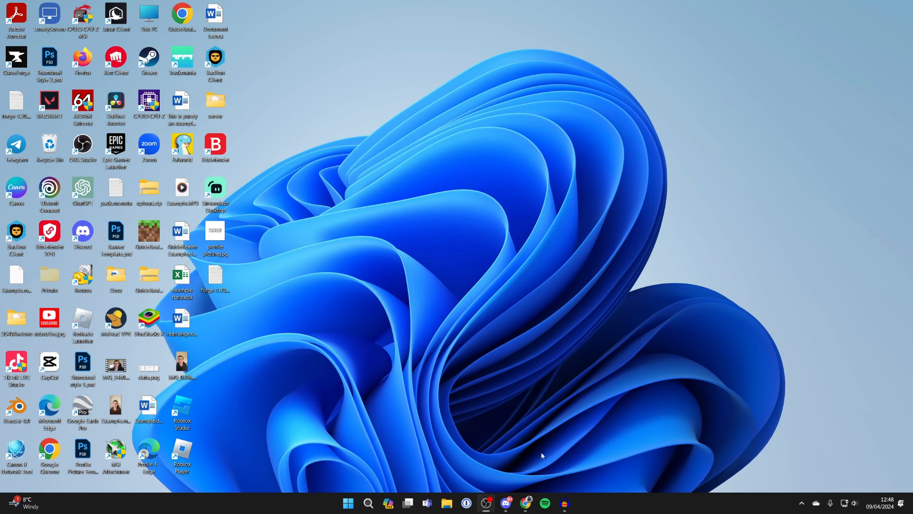
# - Launch Chrome and look through the Apex Hosting Minecraft server features, returning to the top
pyautogui.click(526, 502)
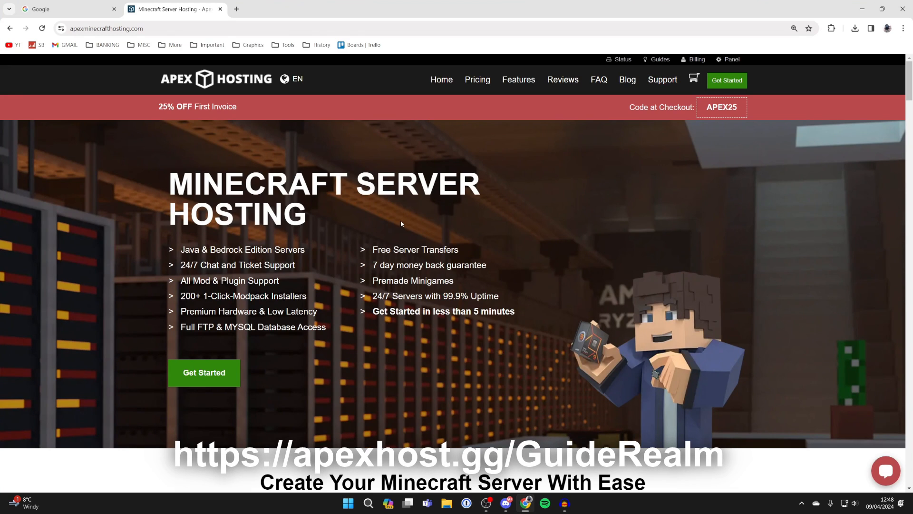
pyautogui.moveTo(392, 212)
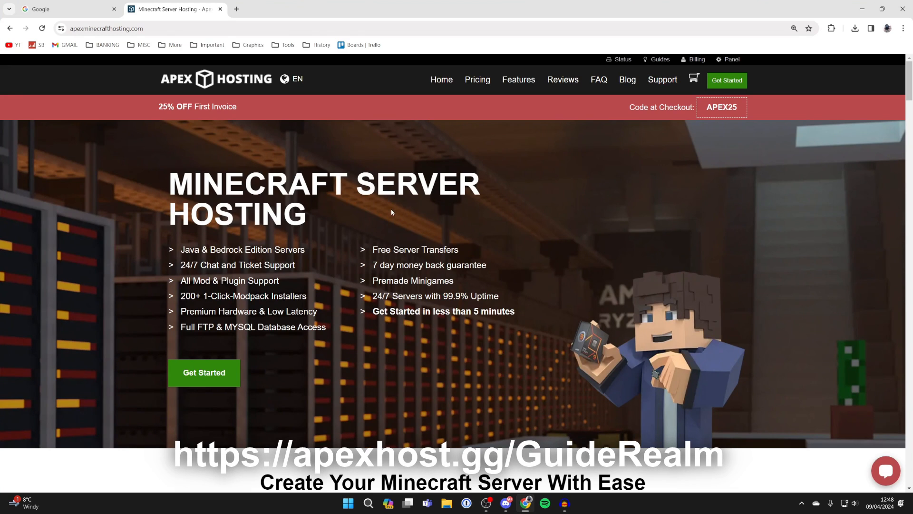
pyautogui.scroll(-3)
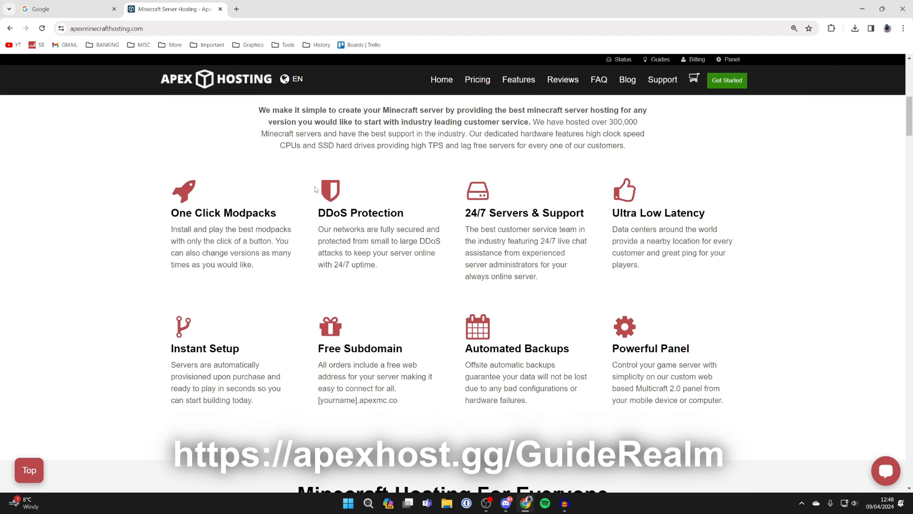
pyautogui.moveTo(277, 204)
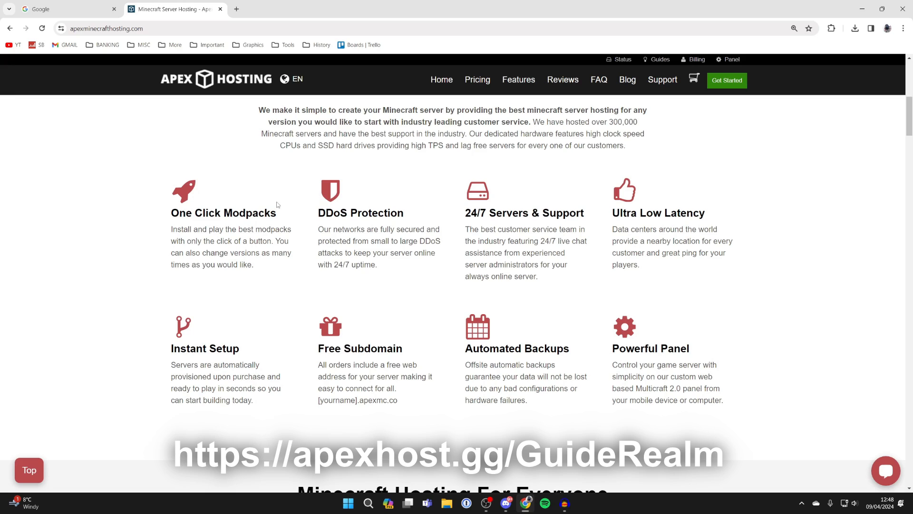
pyautogui.moveTo(513, 239)
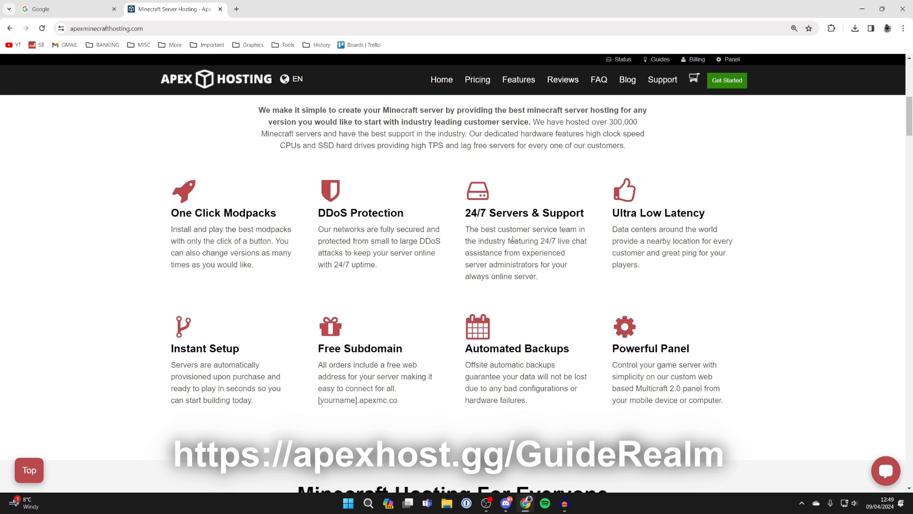
pyautogui.moveTo(511, 240)
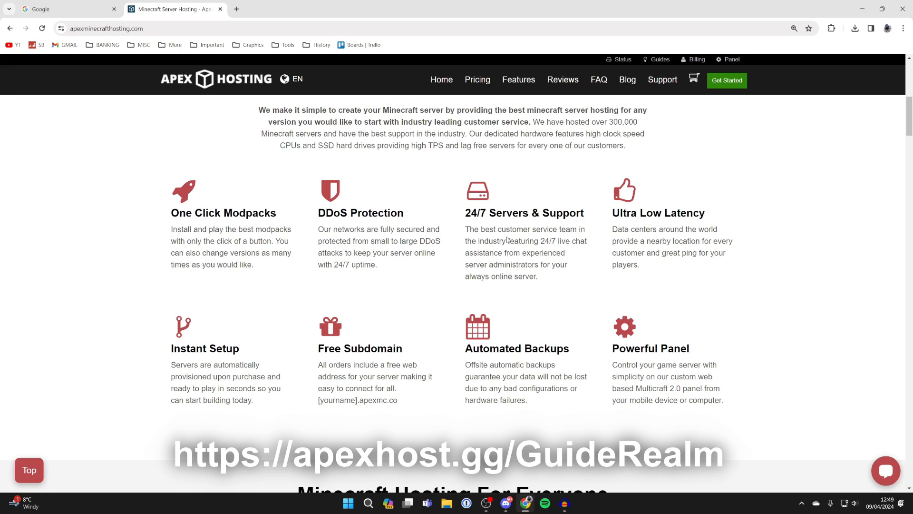
pyautogui.moveTo(500, 225)
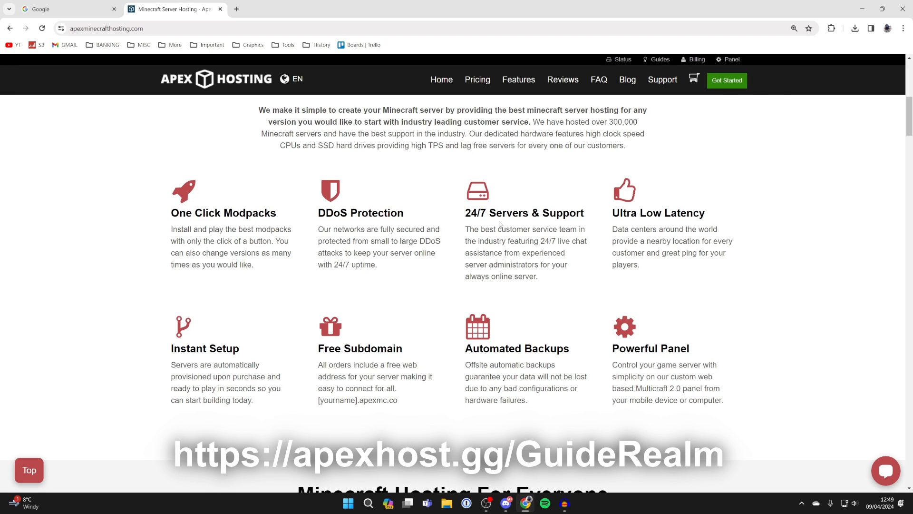
pyautogui.scroll(-3)
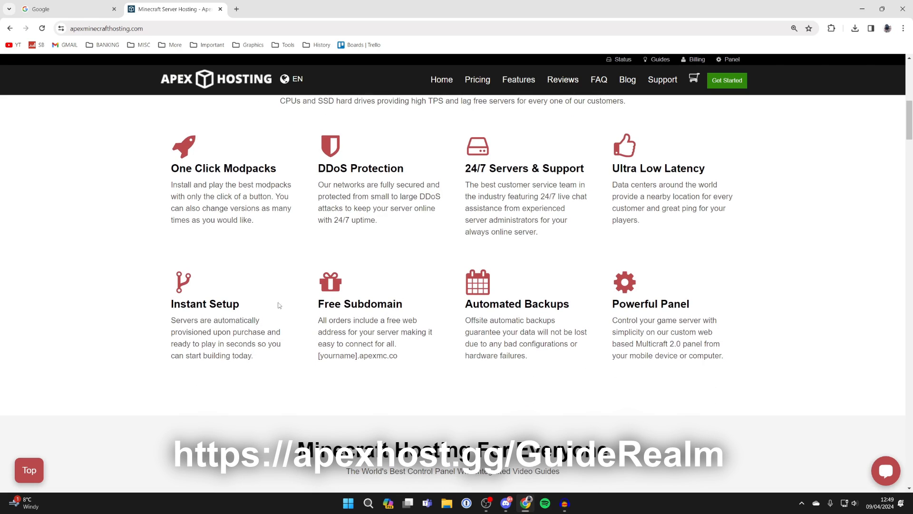
pyautogui.scroll(-3)
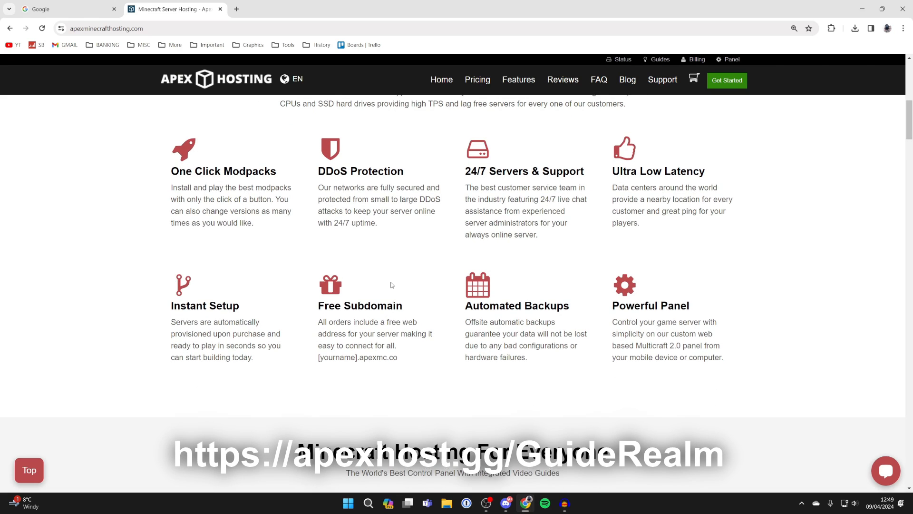
pyautogui.scroll(3)
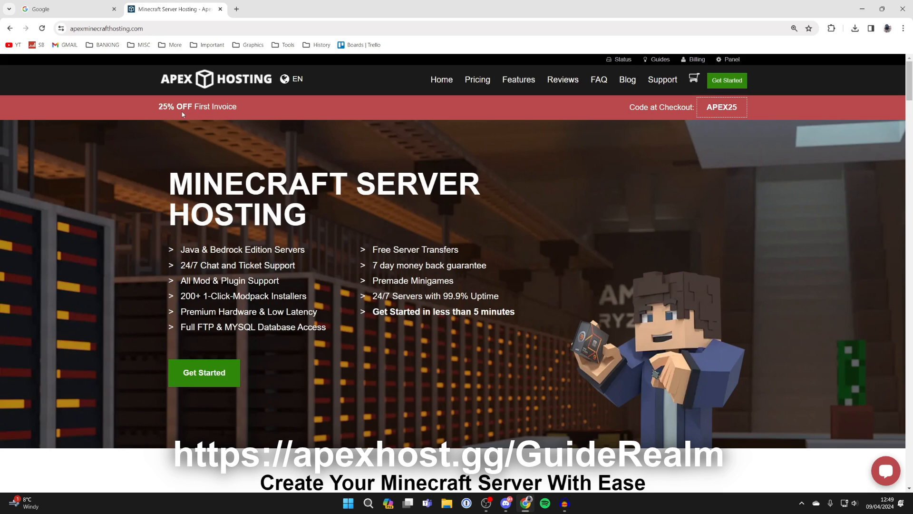
pyautogui.moveTo(233, 127)
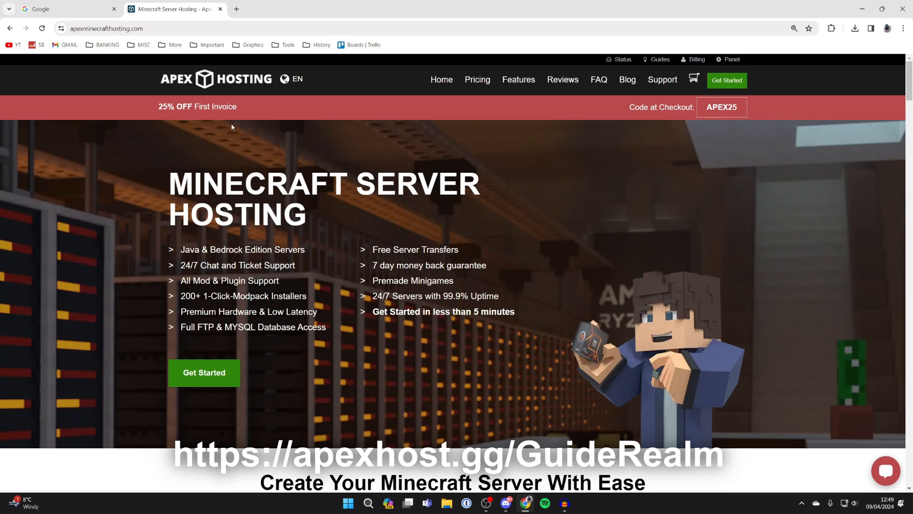
# - Search Google for 'sinytra connector modrinth'
pyautogui.click(63, 9)
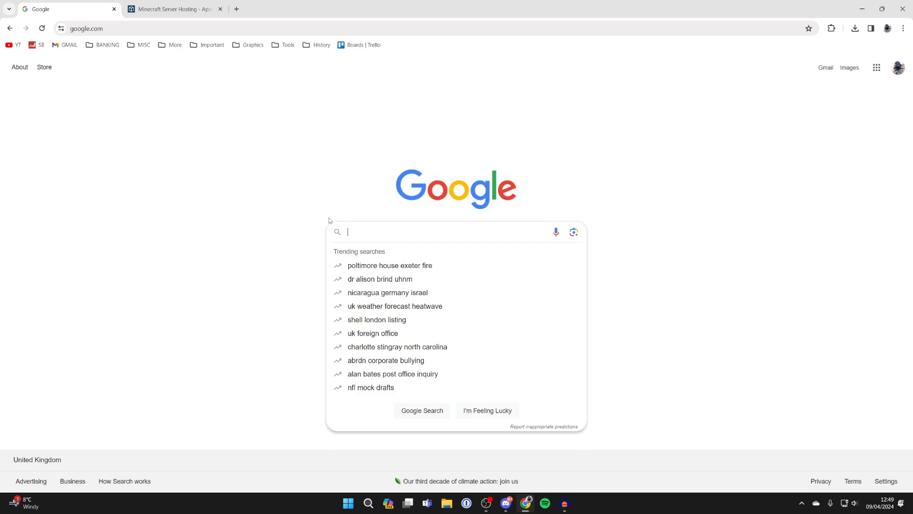
pyautogui.write('sinyt')
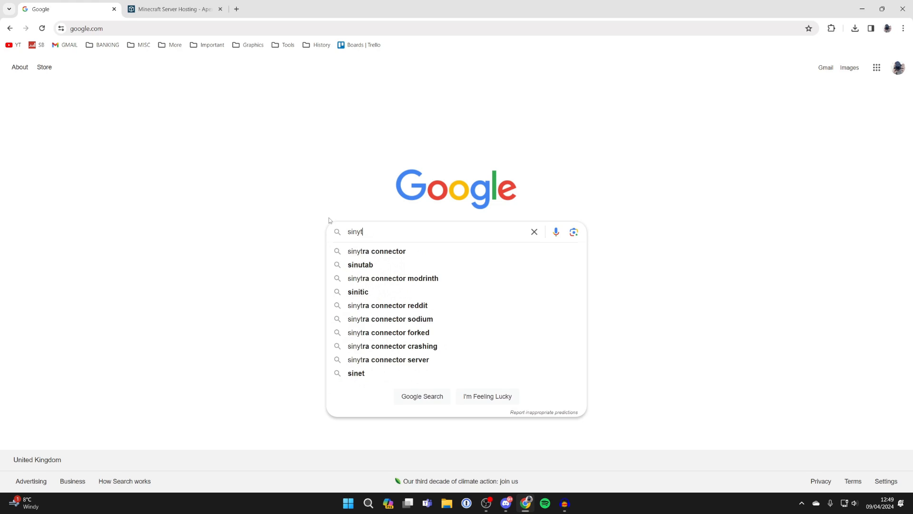
pyautogui.click(377, 251)
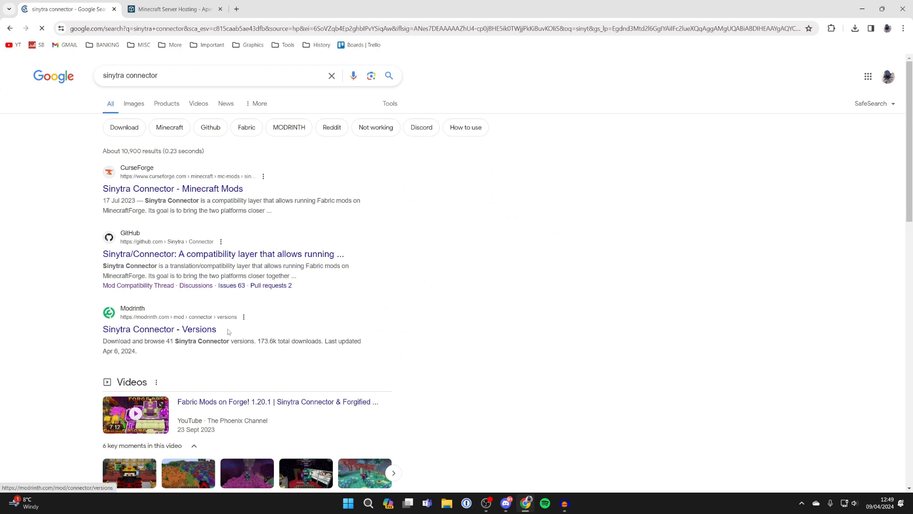
pyautogui.click(159, 329)
pyautogui.write('sinytra')
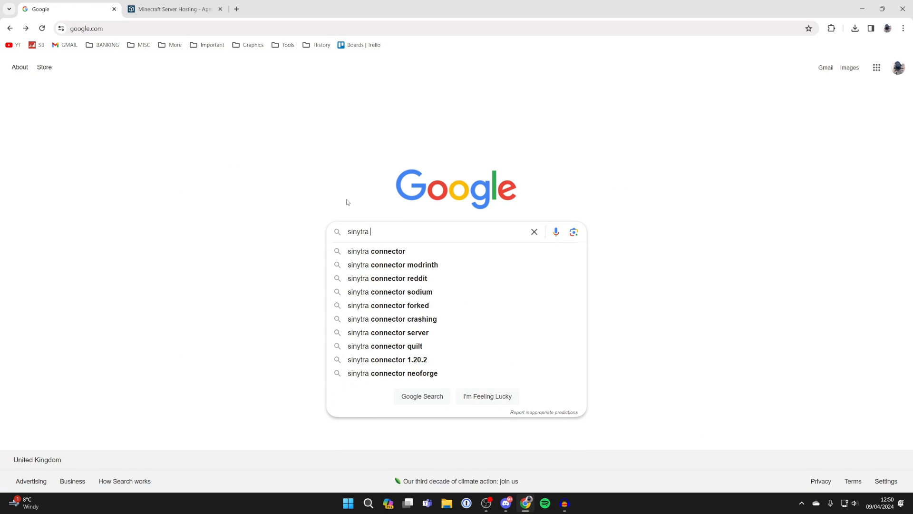
pyautogui.click(393, 264)
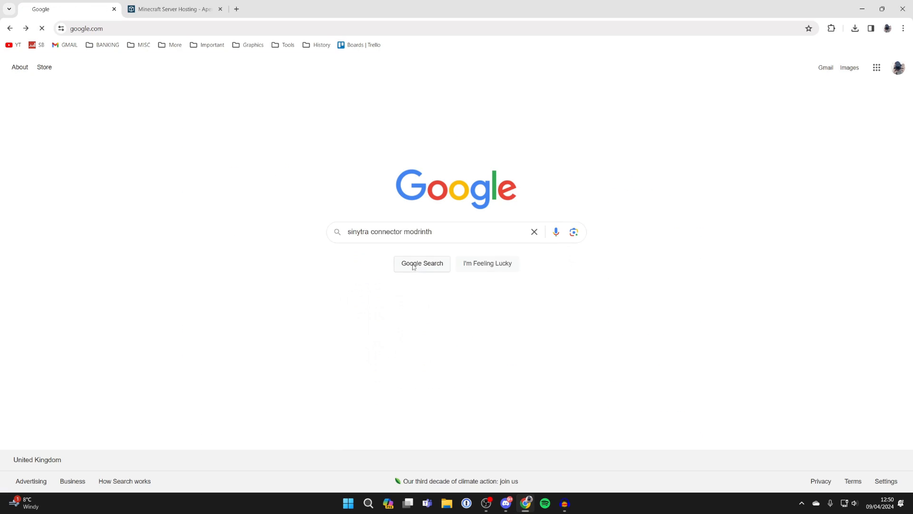
pyautogui.click(422, 262)
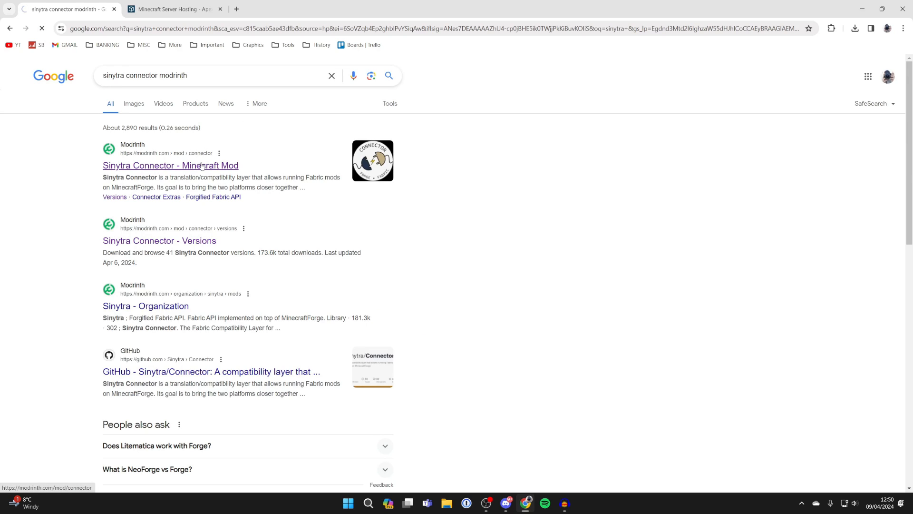
# - Open the Sinytra Connector Modrinth result and scroll to its Usage Guide
pyautogui.click(171, 166)
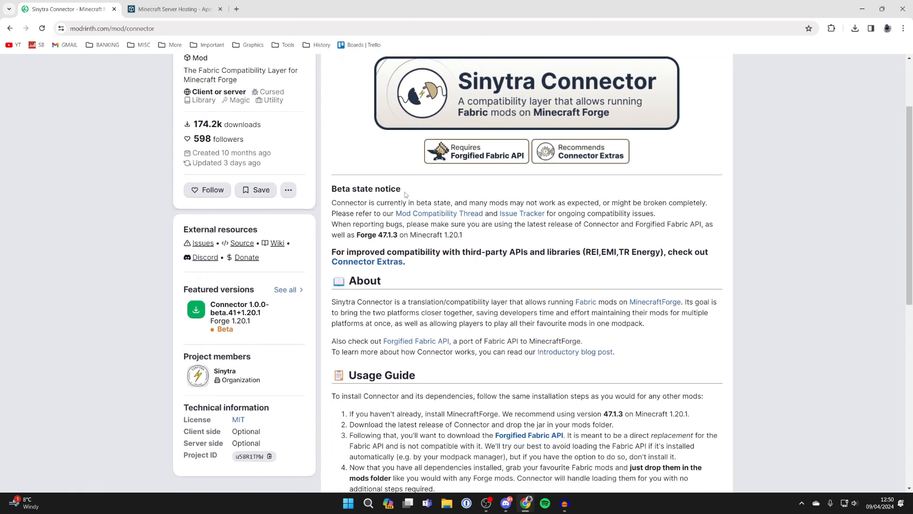
pyautogui.scroll(-3)
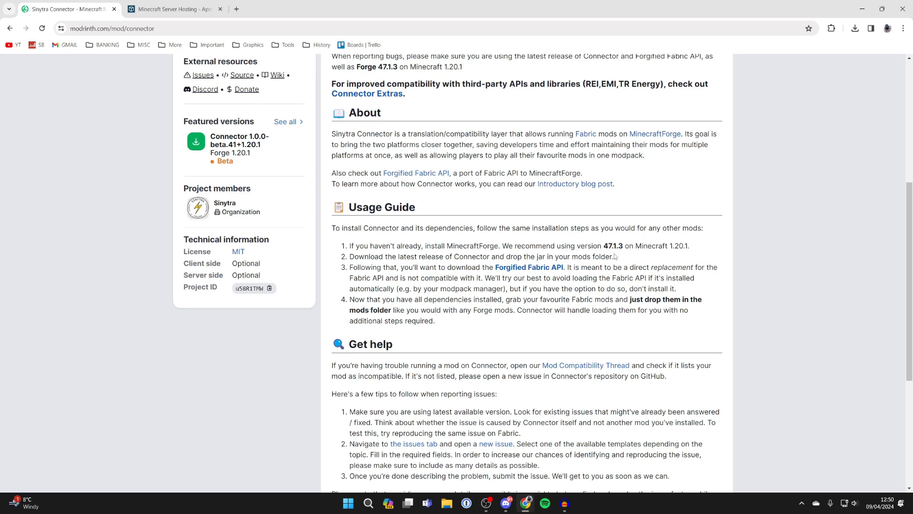
pyautogui.moveTo(653, 254)
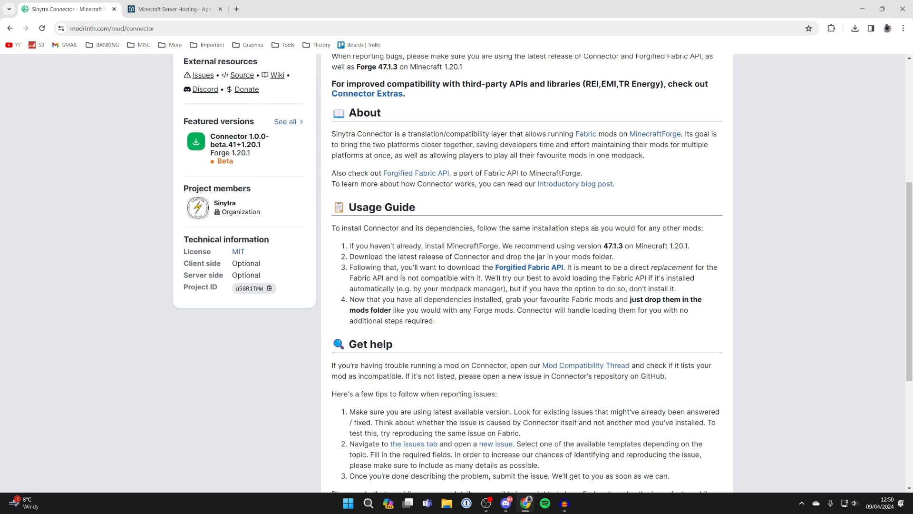
pyautogui.moveTo(236, 9)
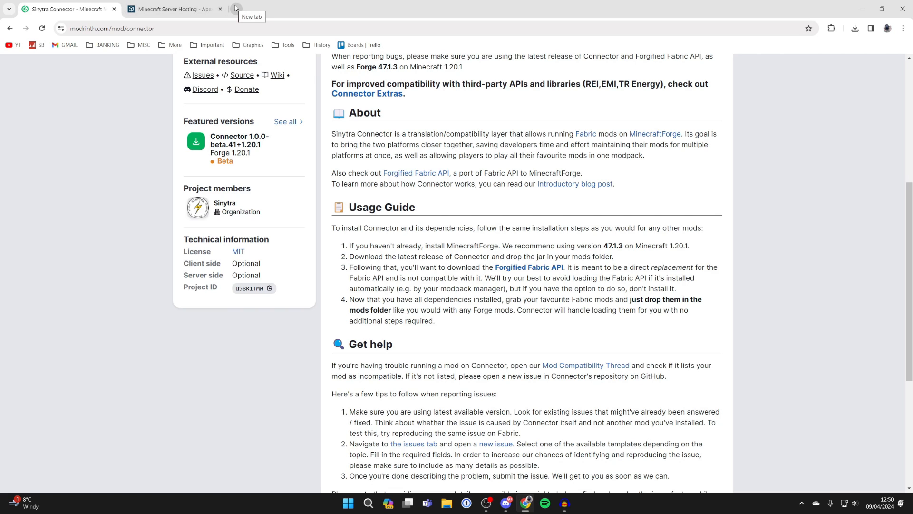
# - Open the Forge downloads for Minecraft 1.20.1 and show all builds
pyautogui.click(235, 9)
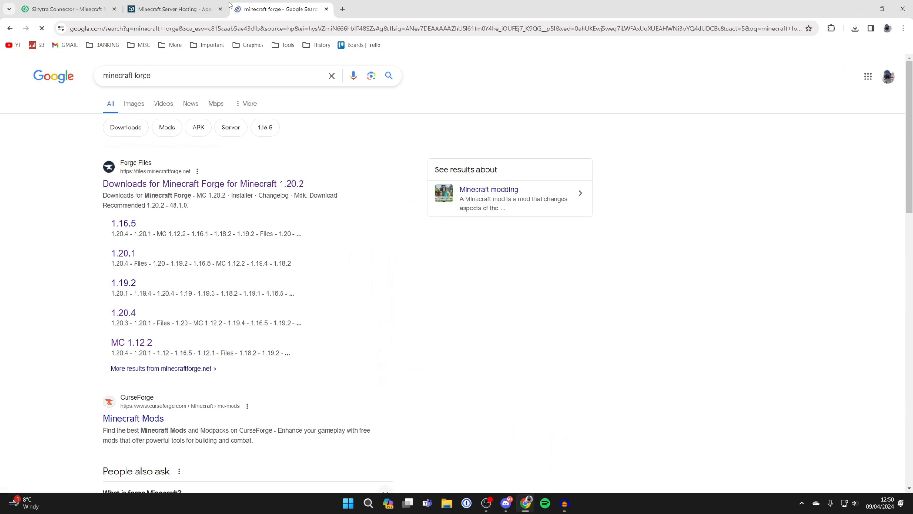
pyautogui.click(203, 183)
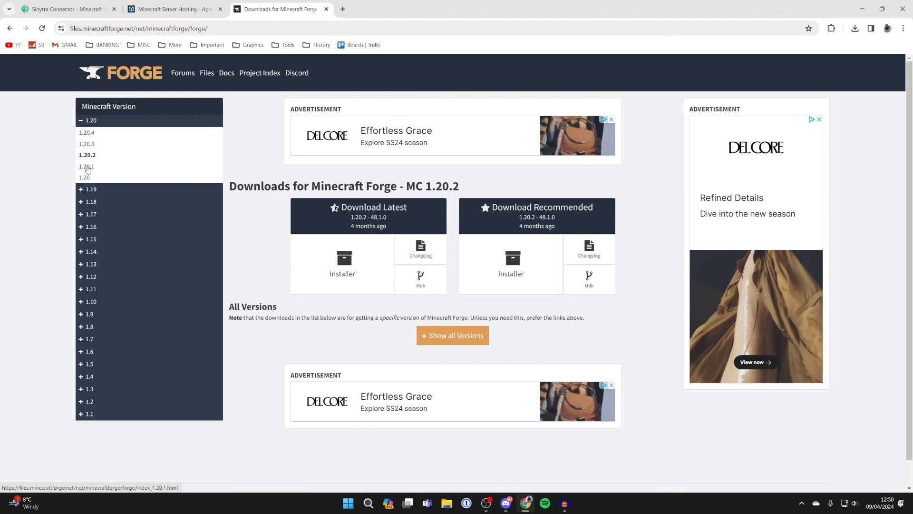
pyautogui.click(87, 167)
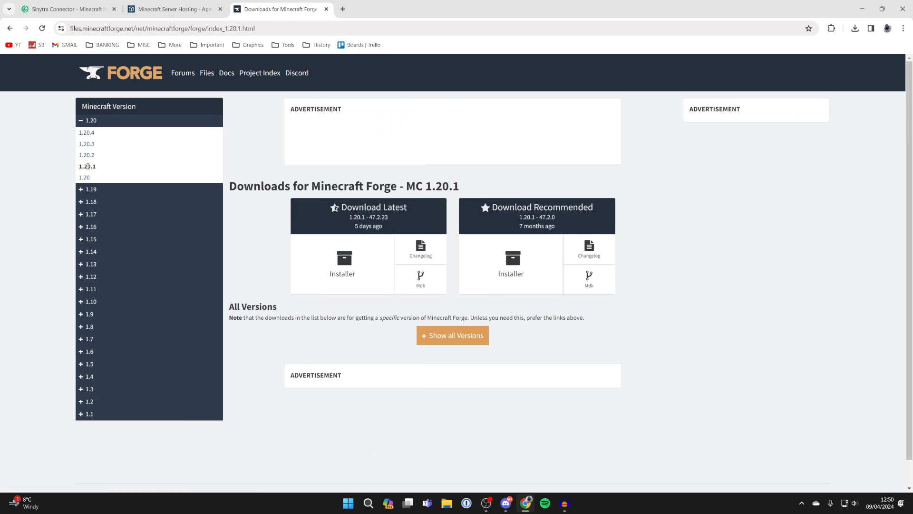
pyautogui.scroll(-3)
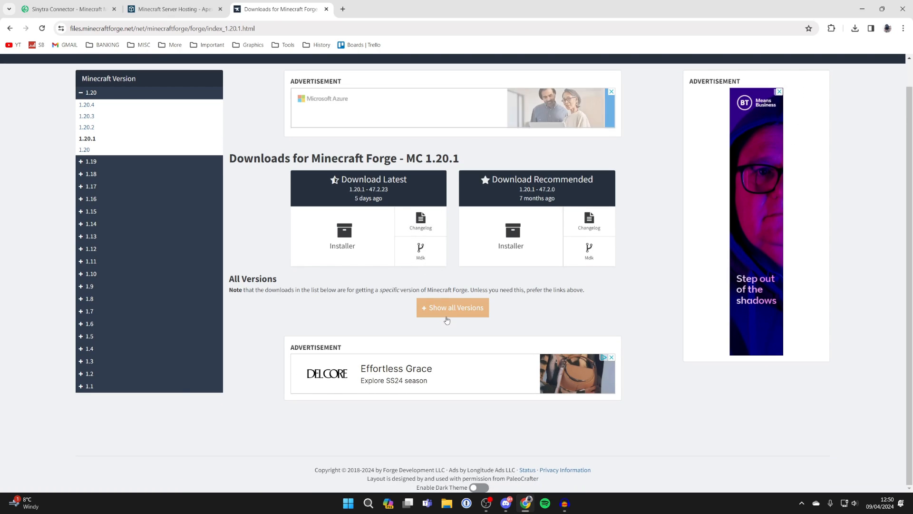
pyautogui.click(453, 308)
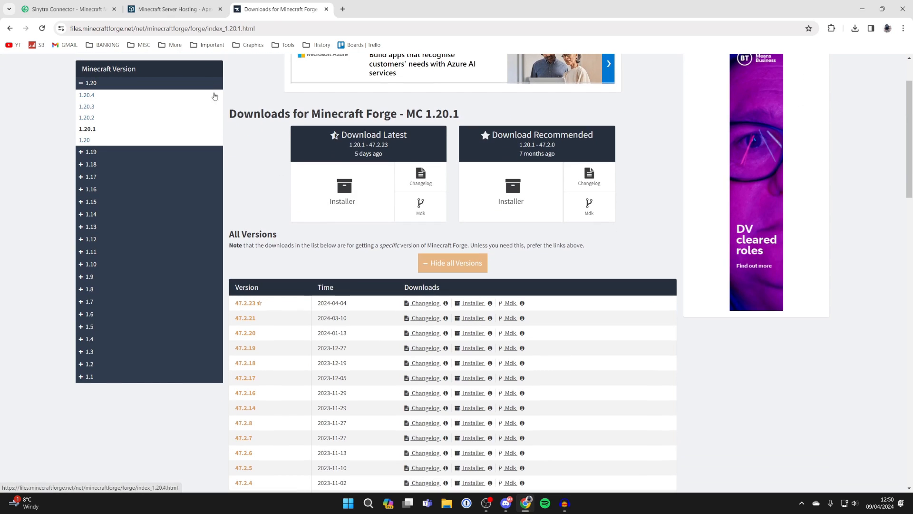
# - Confirm the Connector's recommended build, download the Forge 47.1.3 installer and skip the ad page
pyautogui.click(67, 9)
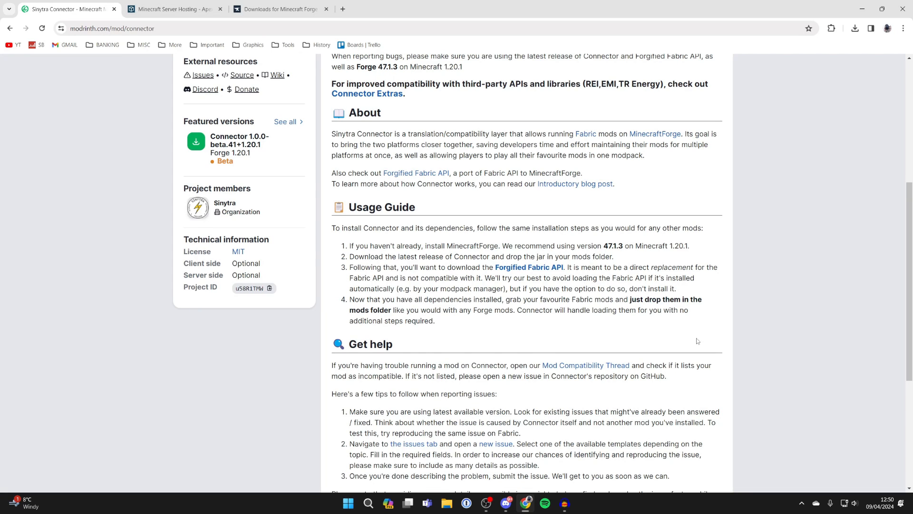
pyautogui.click(280, 8)
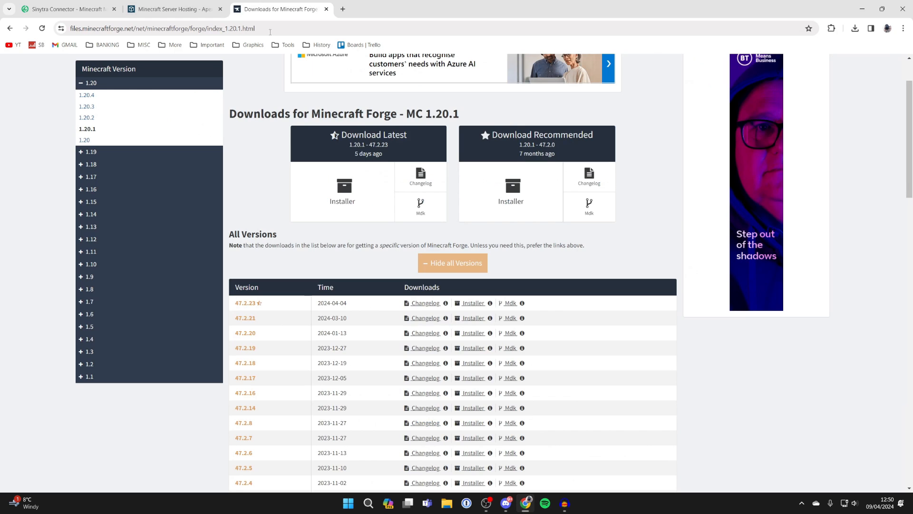
pyautogui.scroll(-3)
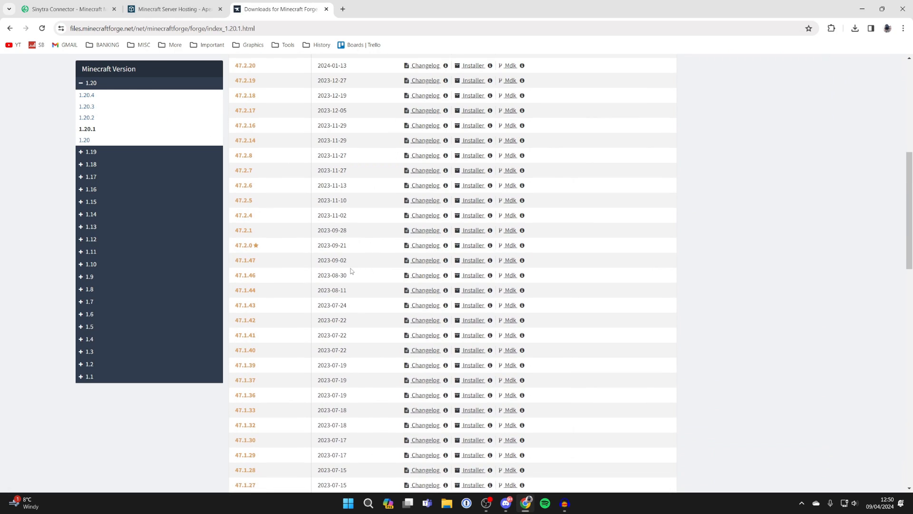
pyautogui.scroll(-3)
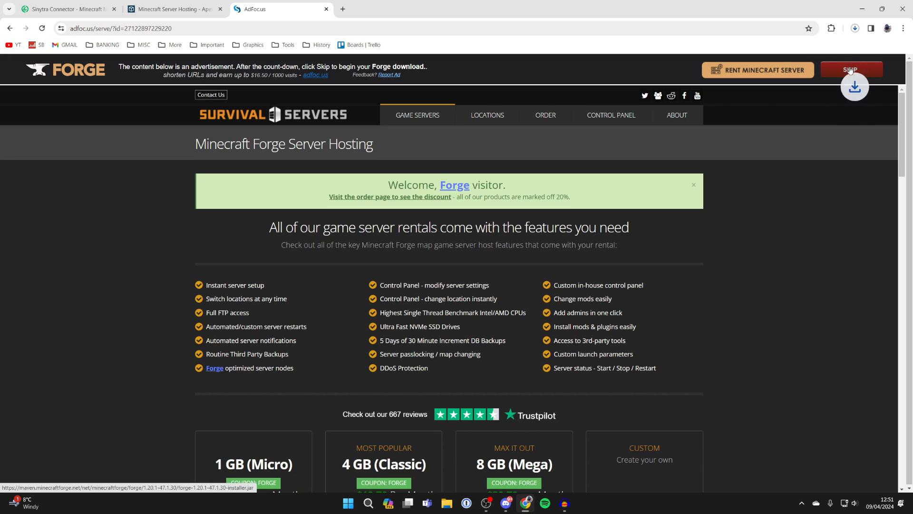
pyautogui.click(854, 27)
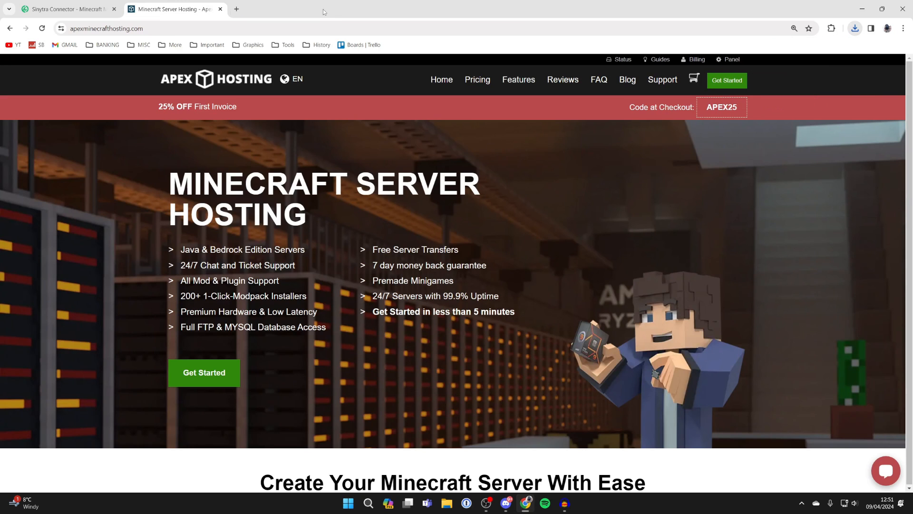
pyautogui.click(66, 8)
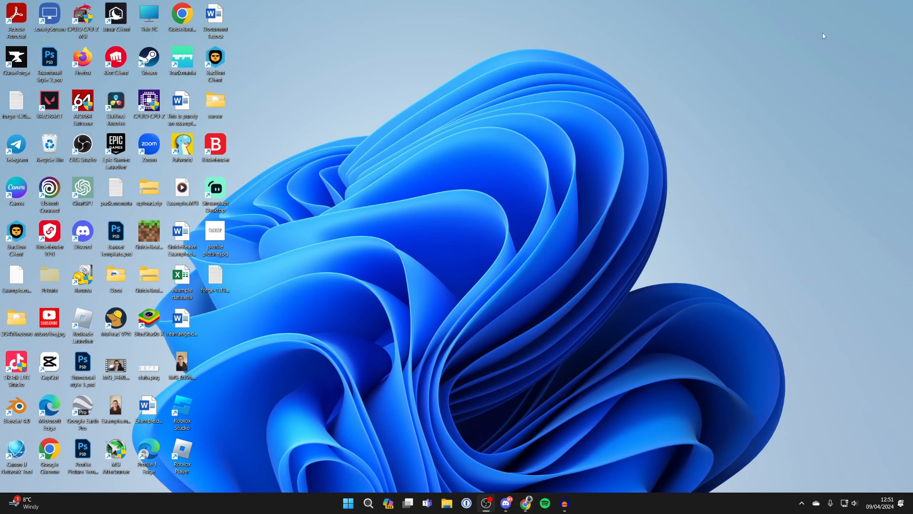
pyautogui.moveTo(444, 438)
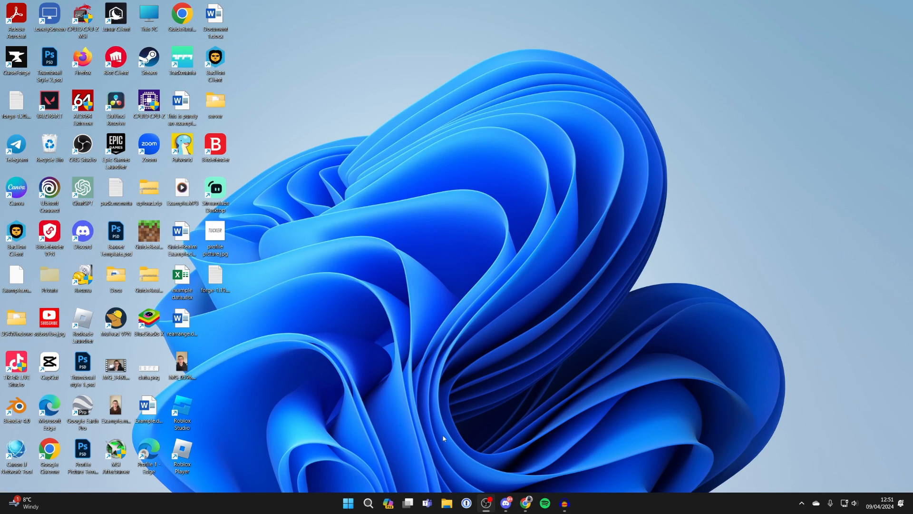
# - Move the Forge installer jar from Downloads to the desktop and launch it
pyautogui.click(446, 502)
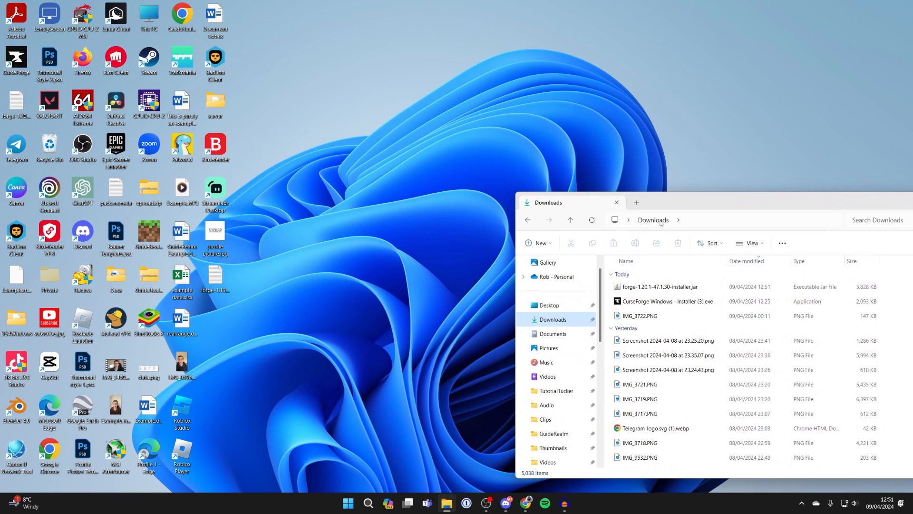
pyautogui.click(658, 286)
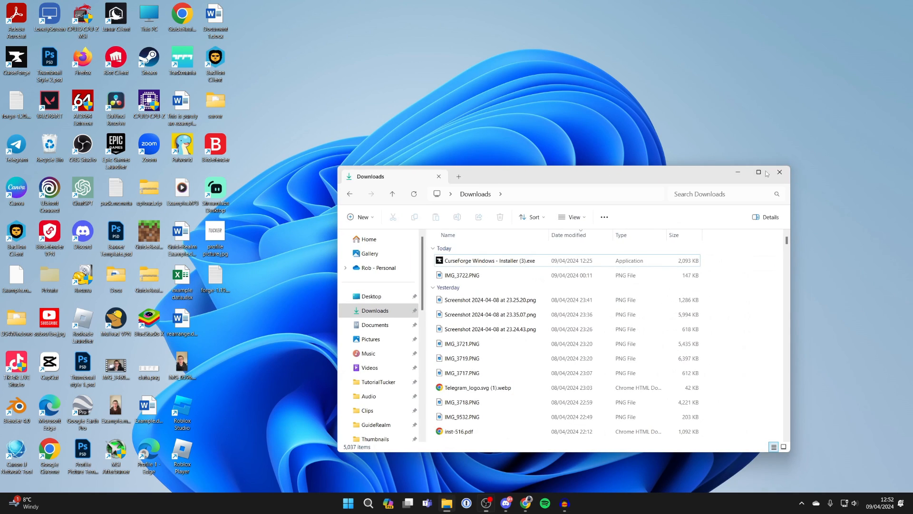
pyautogui.click(779, 172)
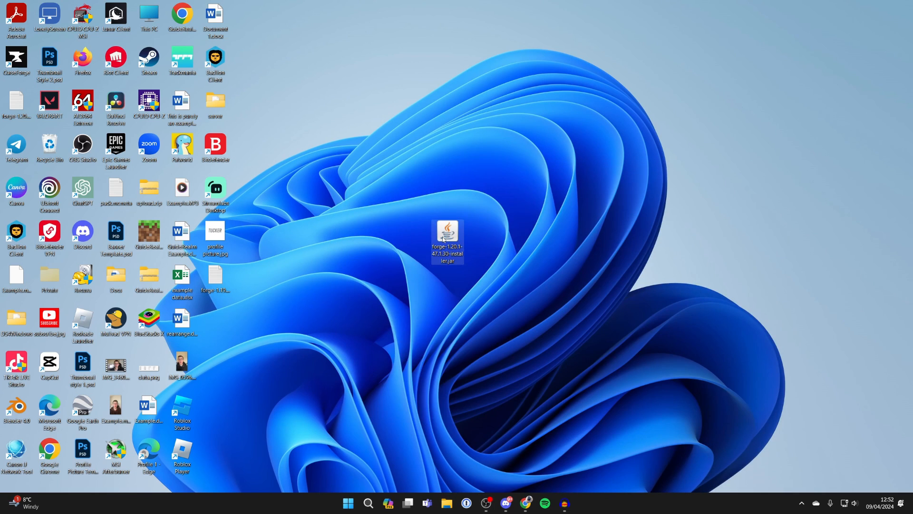
pyautogui.doubleClick(447, 240)
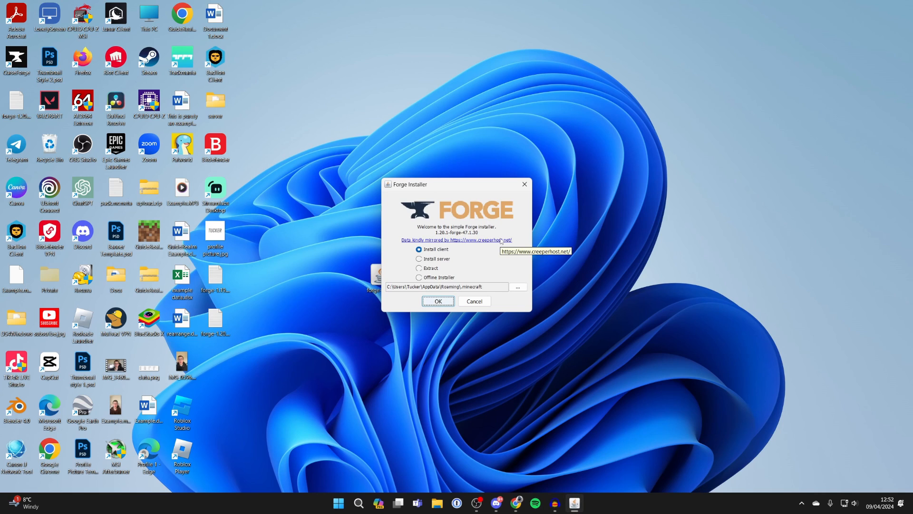
pyautogui.moveTo(541, 442)
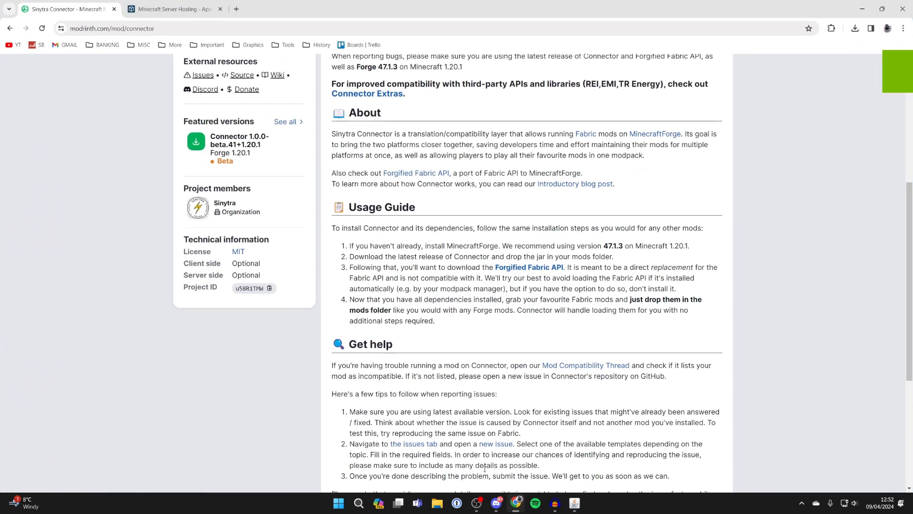
# - Set the Forge installer jar to open with Java, then go to java.com's download page
pyautogui.click(341, 8)
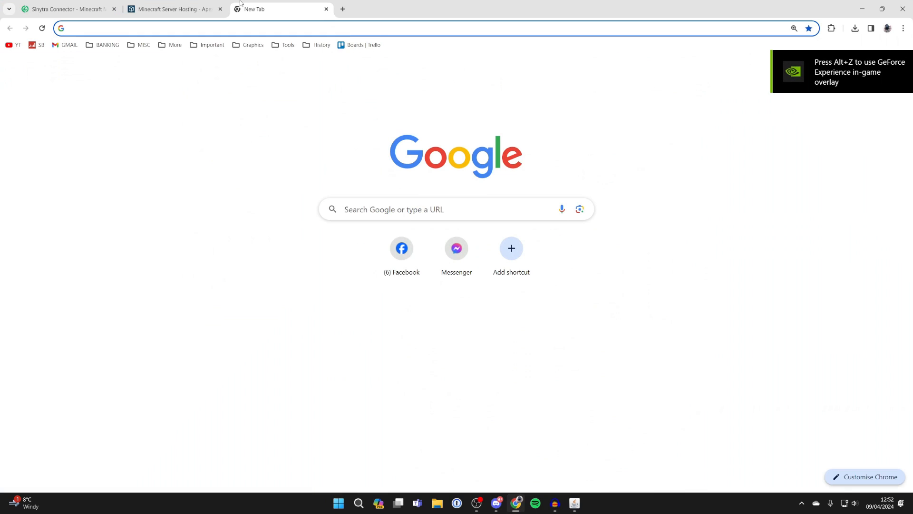
pyautogui.moveTo(279, 8)
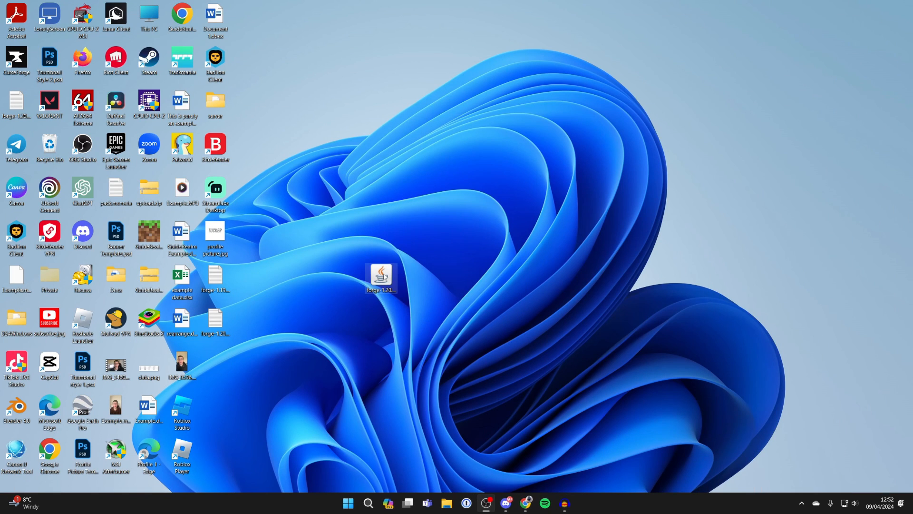
pyautogui.rightClick(381, 276)
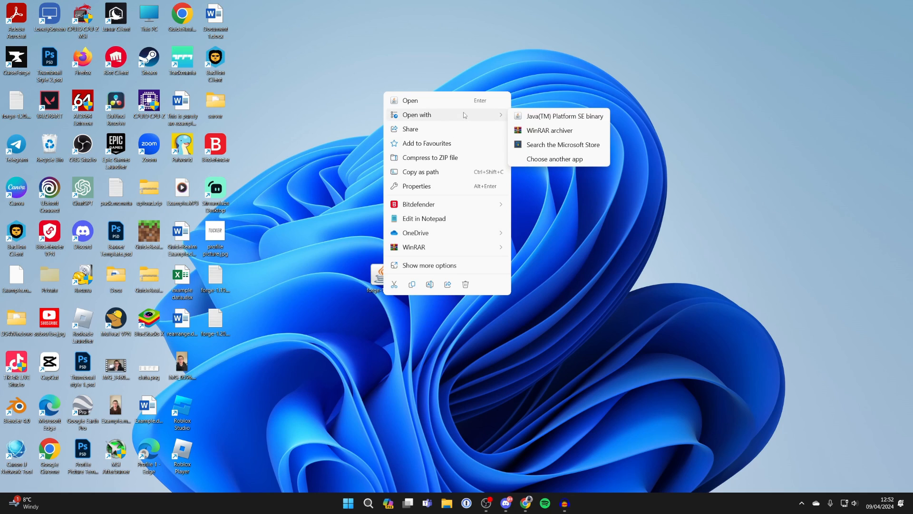
pyautogui.moveTo(543, 159)
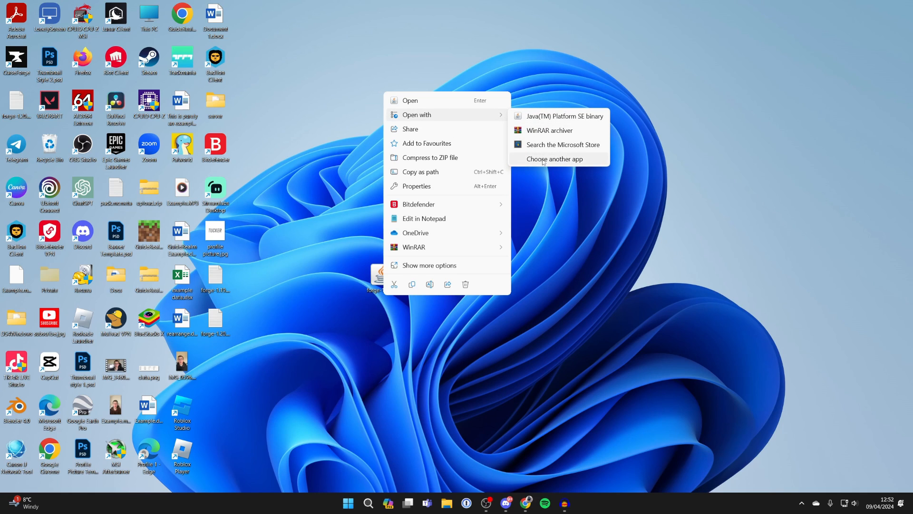
pyautogui.click(556, 159)
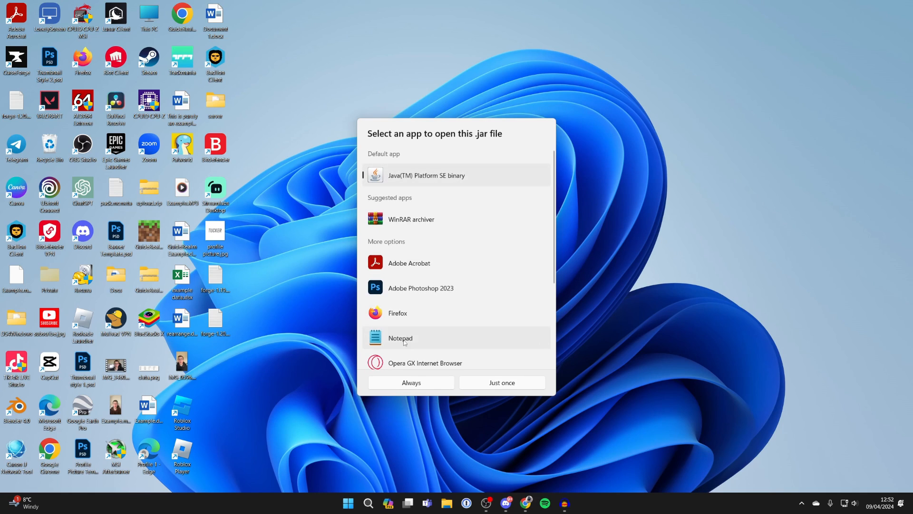
pyautogui.click(502, 382)
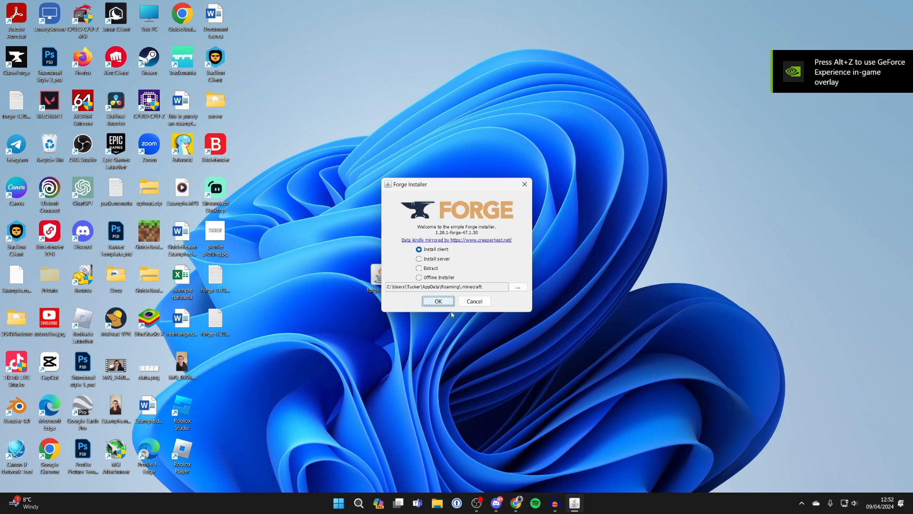
pyautogui.click(438, 301)
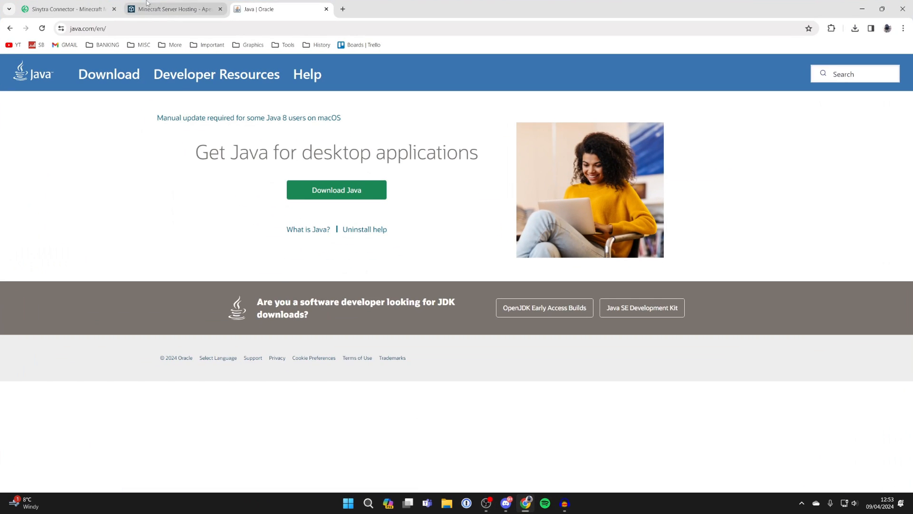
# - Download Connector 1.0.0-beta.41+1.20.1 from the Versions list and return to the description
pyautogui.click(67, 8)
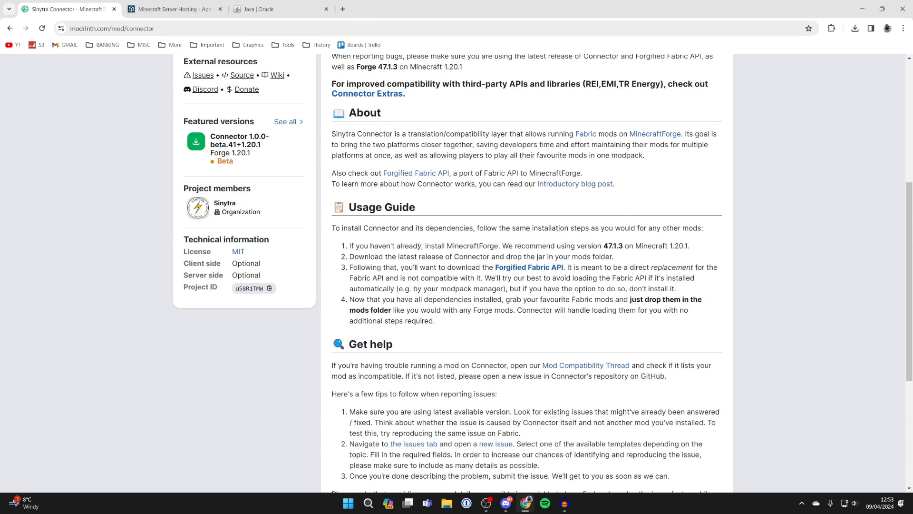
pyautogui.moveTo(481, 257)
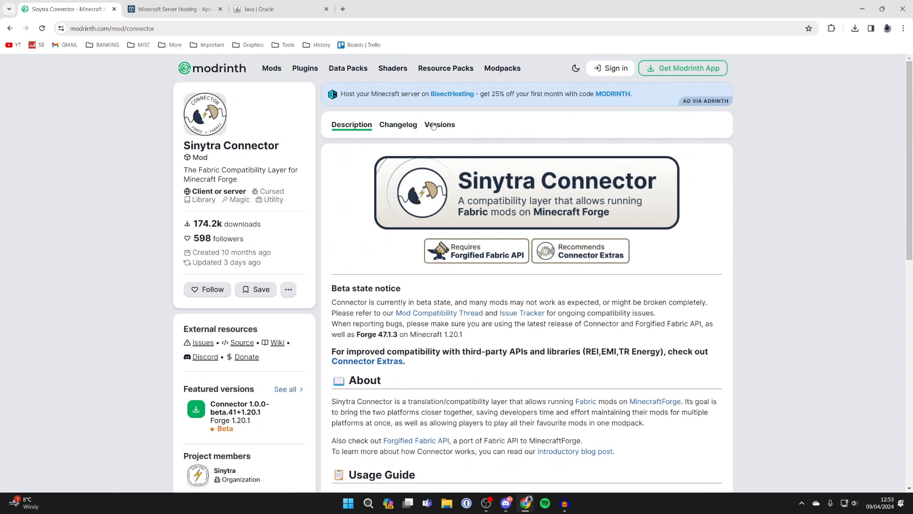
pyautogui.click(439, 124)
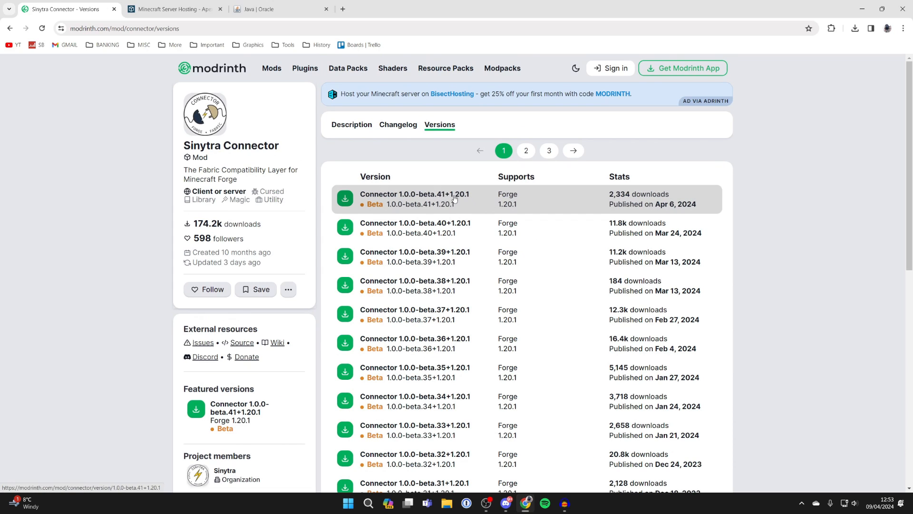
pyautogui.click(344, 198)
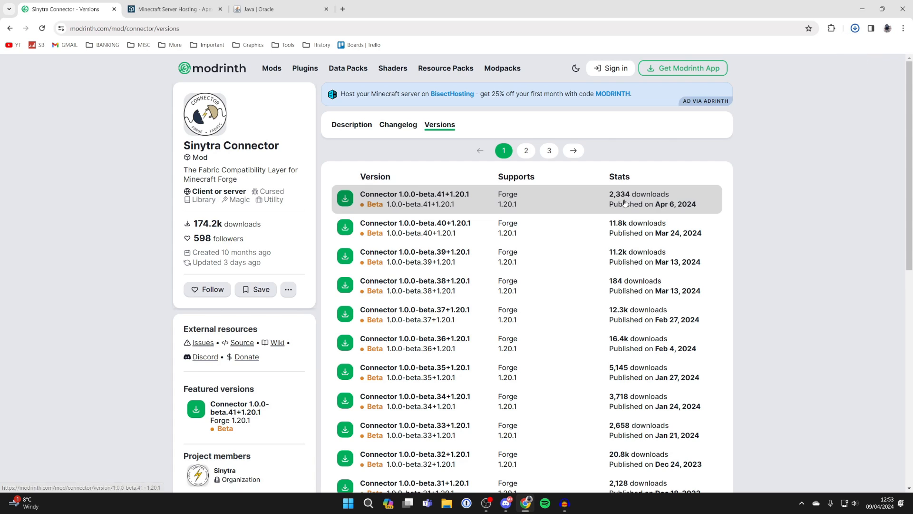
pyautogui.click(345, 198)
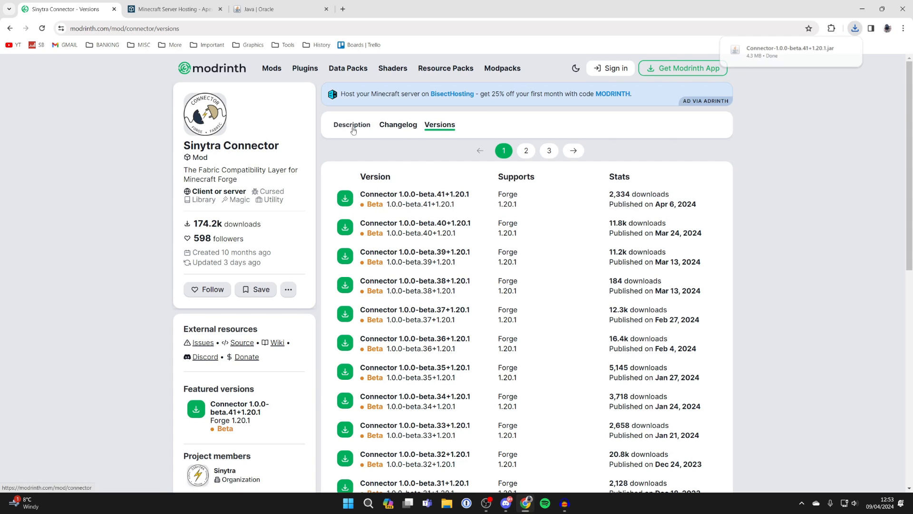
pyautogui.click(352, 124)
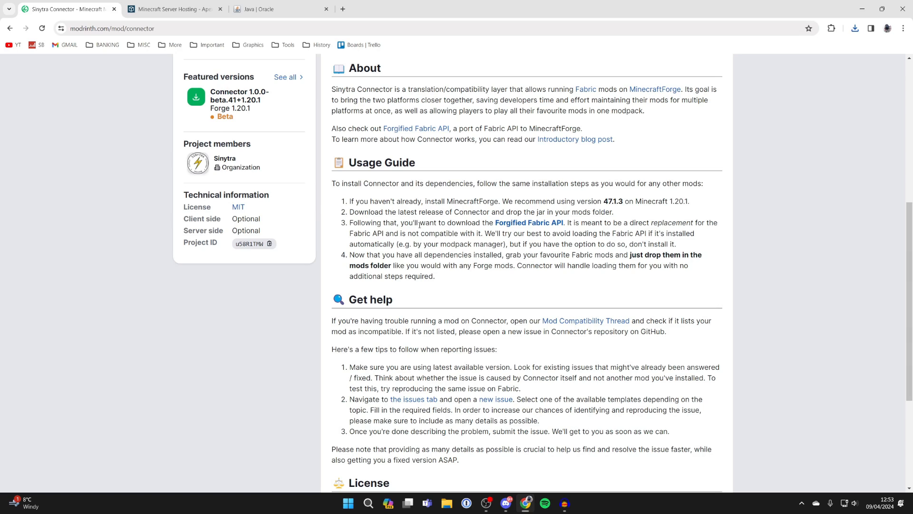
pyautogui.moveTo(529, 233)
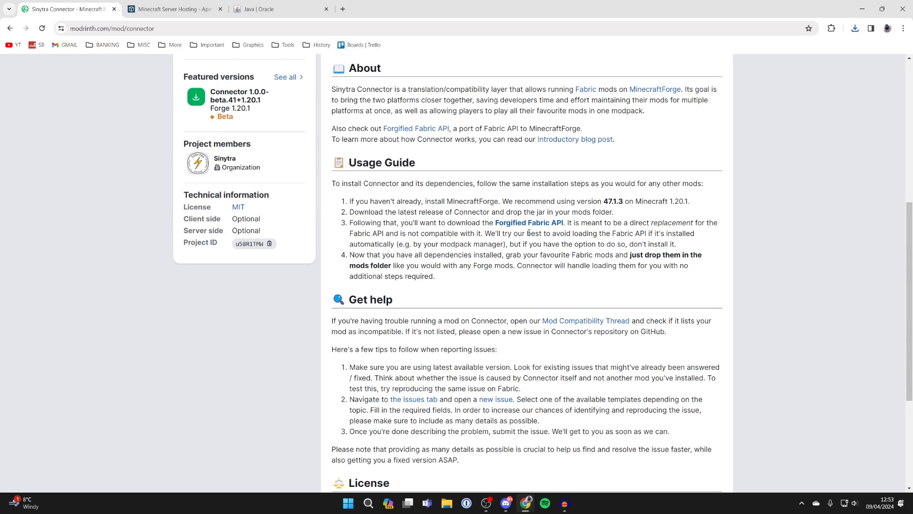
pyautogui.moveTo(528, 223)
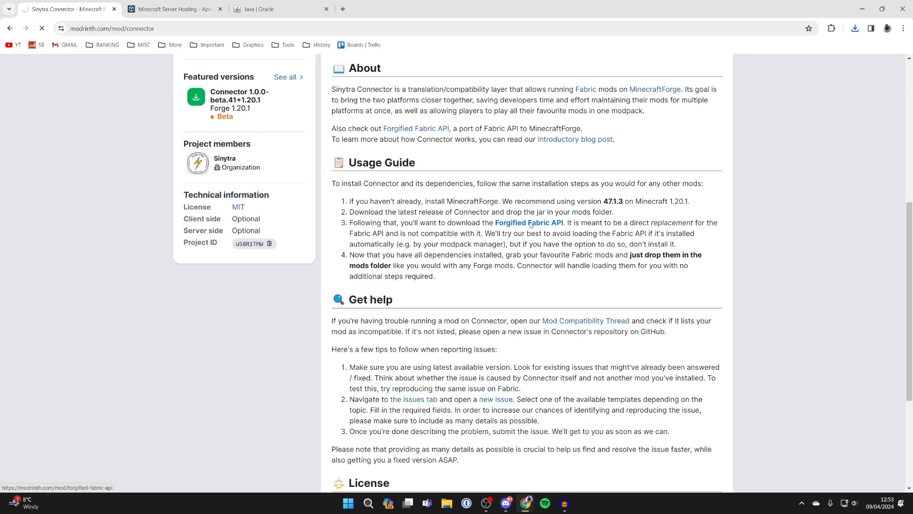
# - Download Forgified Fabric API 0.92.0+1.11.5+1.20.1 from its Modrinth page and go back to the Connector guide
pyautogui.click(529, 223)
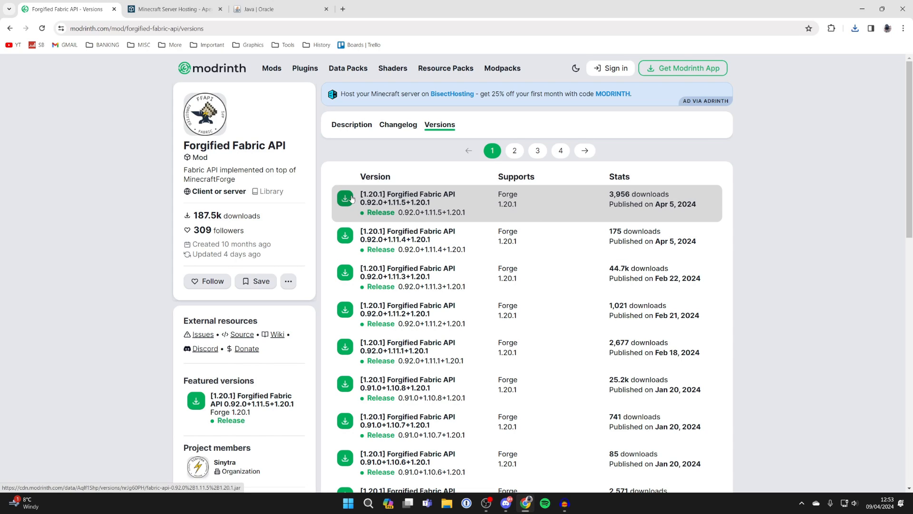
pyautogui.click(344, 197)
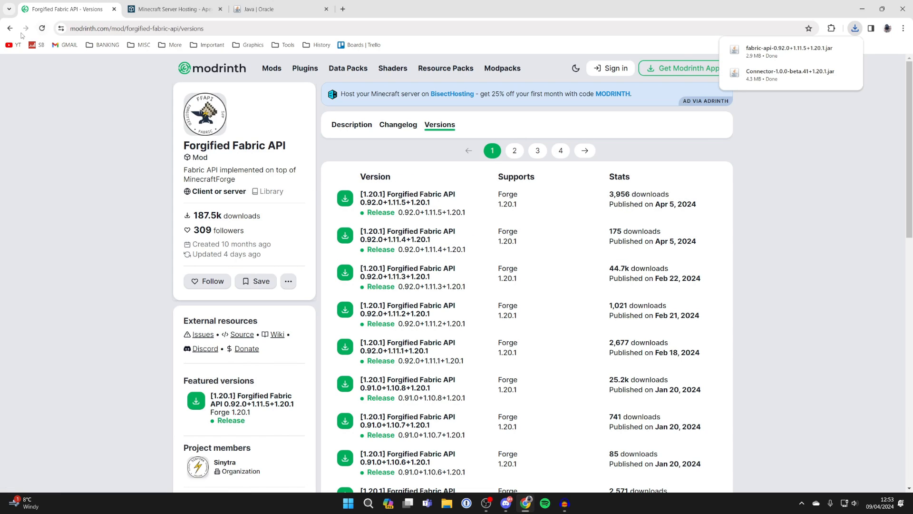
pyautogui.click(352, 127)
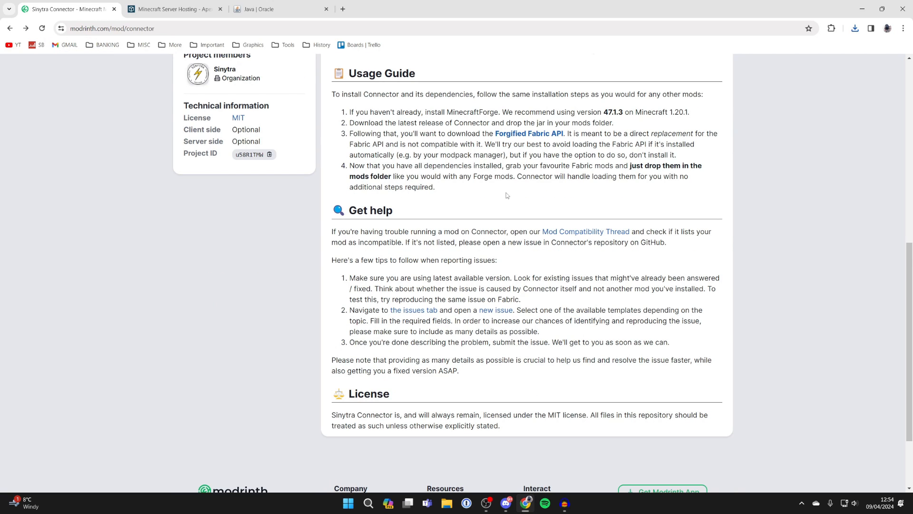
pyautogui.moveTo(507, 196)
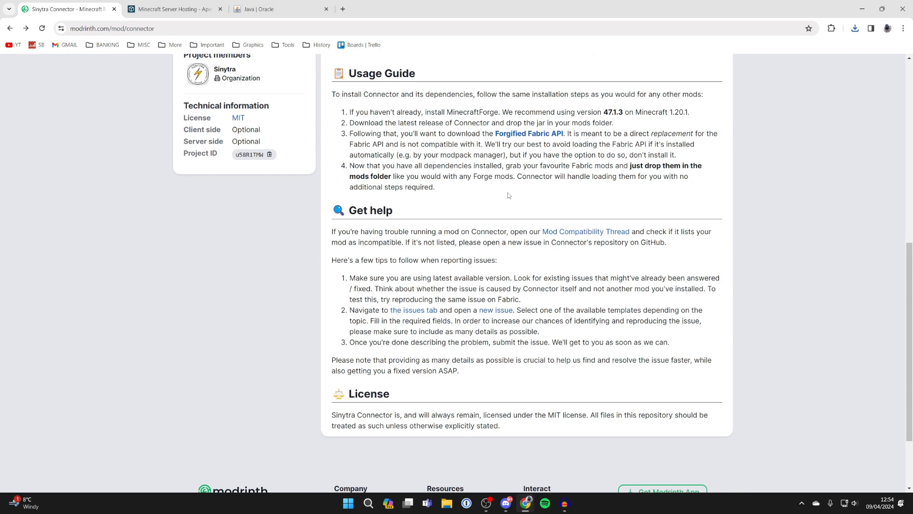
pyautogui.moveTo(585, 232)
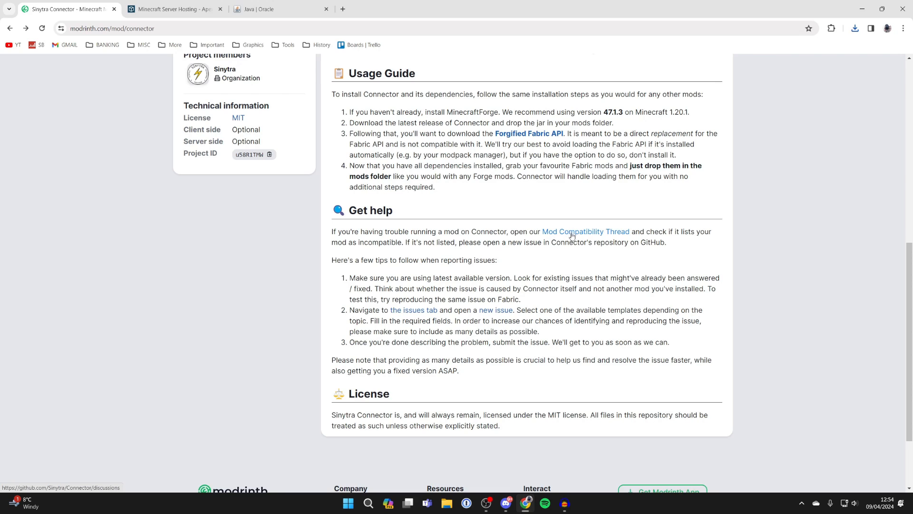
# - Find Immersive Portals in the GitHub Mod Compatibility Thread and open its Modrinth page
pyautogui.click(585, 231)
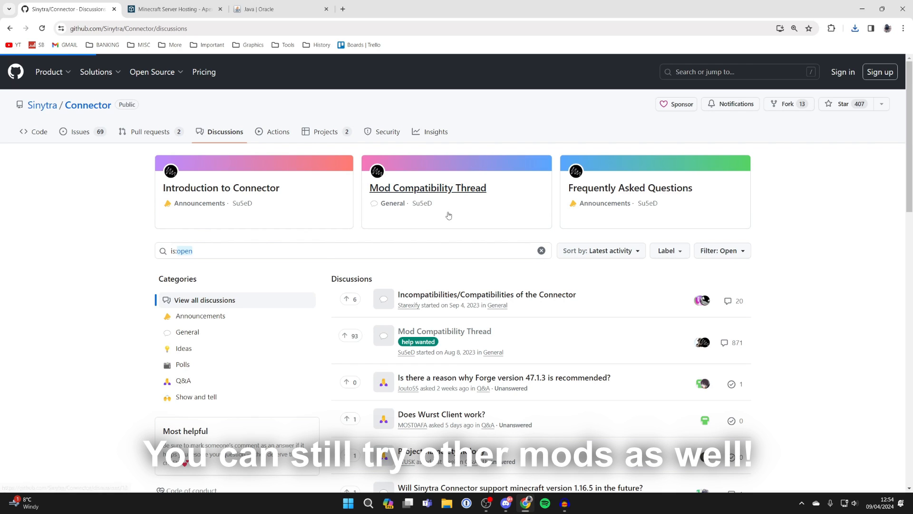
pyautogui.click(427, 188)
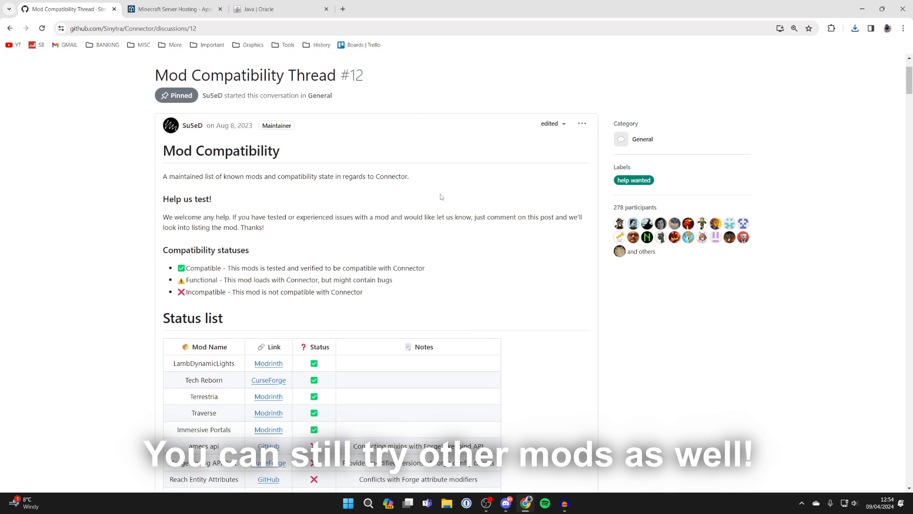
pyautogui.scroll(-3)
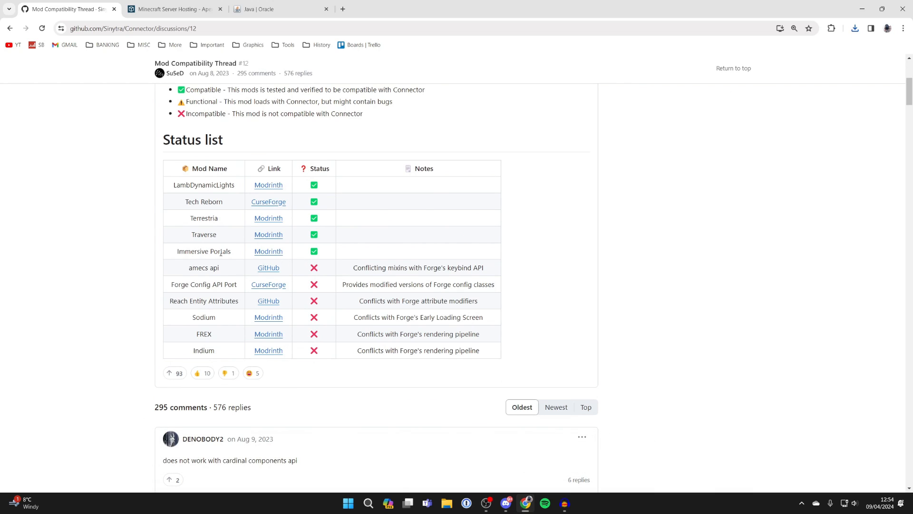
pyautogui.moveTo(268, 252)
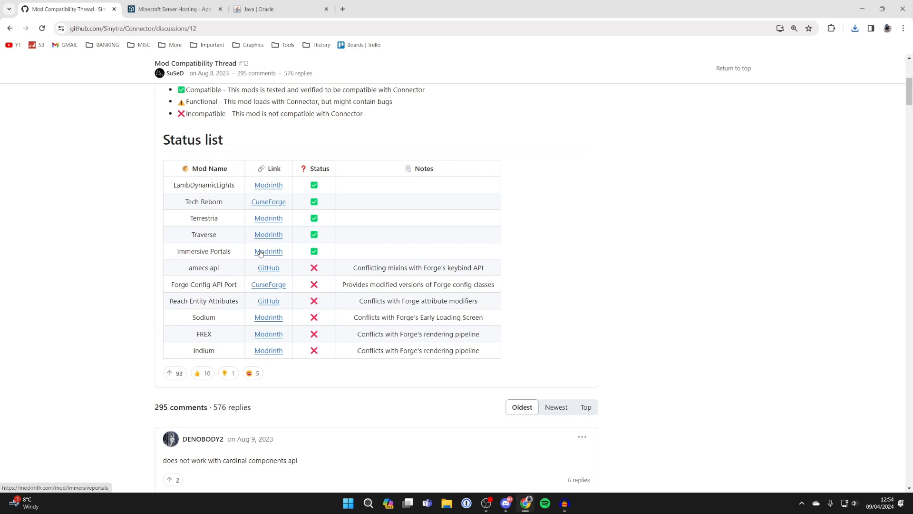
pyautogui.click(268, 251)
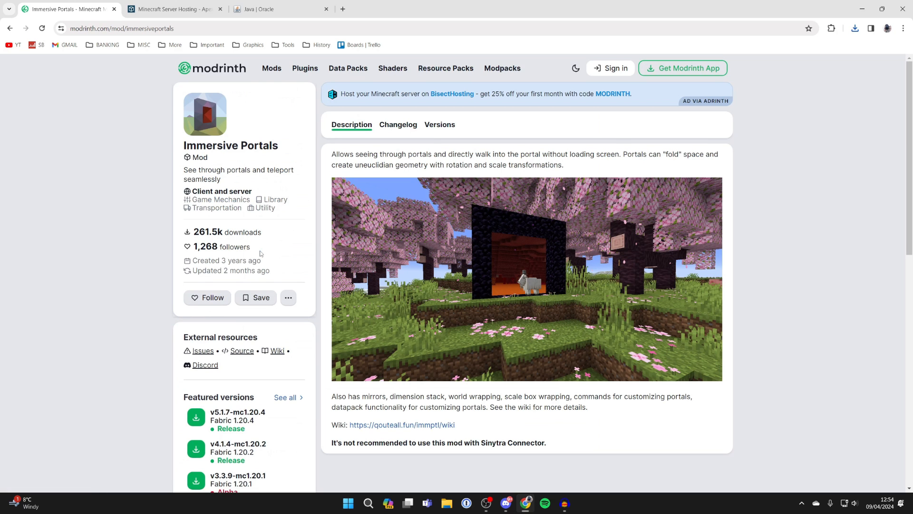
pyautogui.moveTo(463, 210)
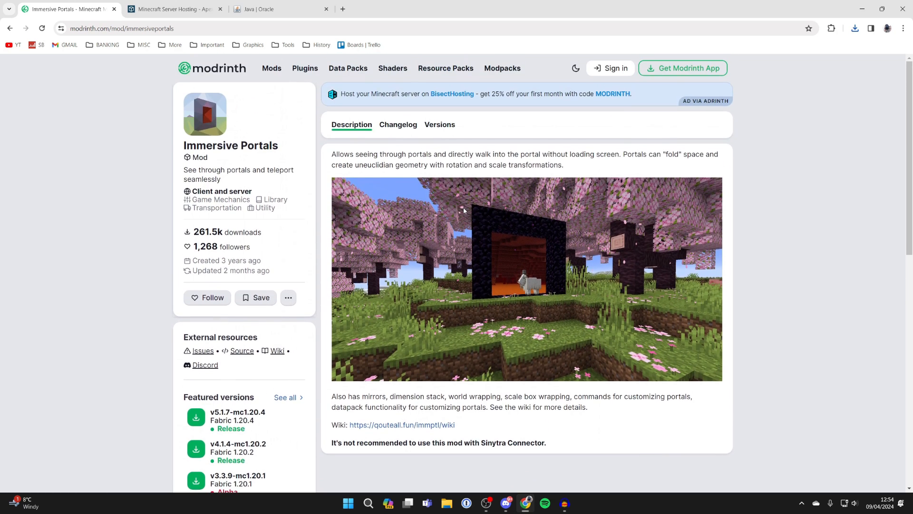
pyautogui.moveTo(612, 188)
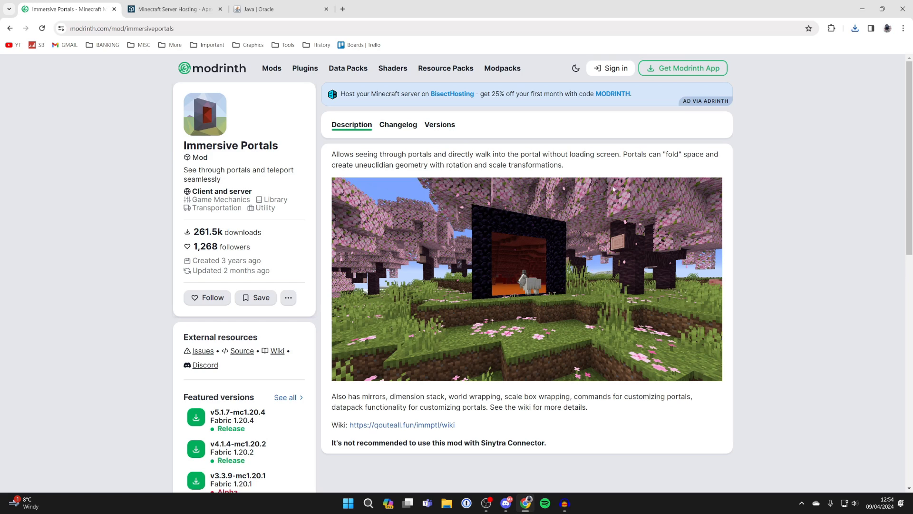
# - Download the Fabric Immersive Portals v3.3.9-mc1.20.1 build from its Versions list
pyautogui.click(439, 125)
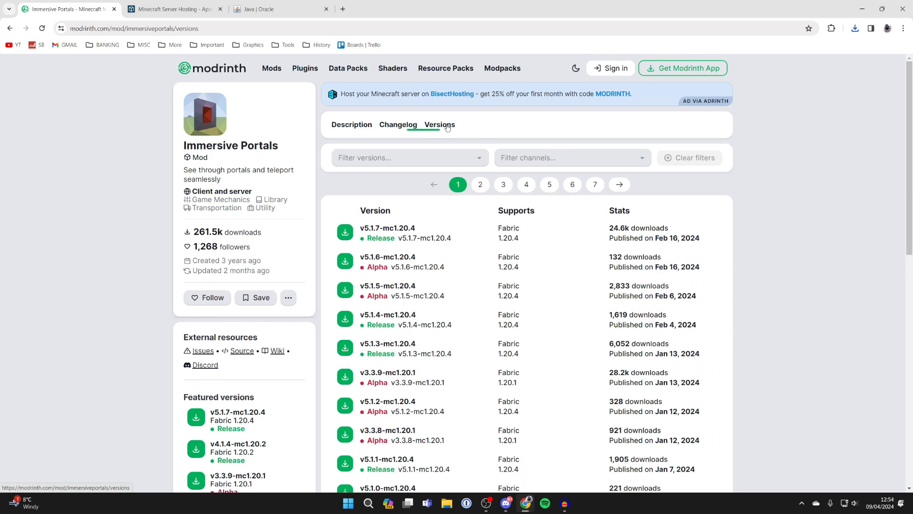
pyautogui.click(440, 127)
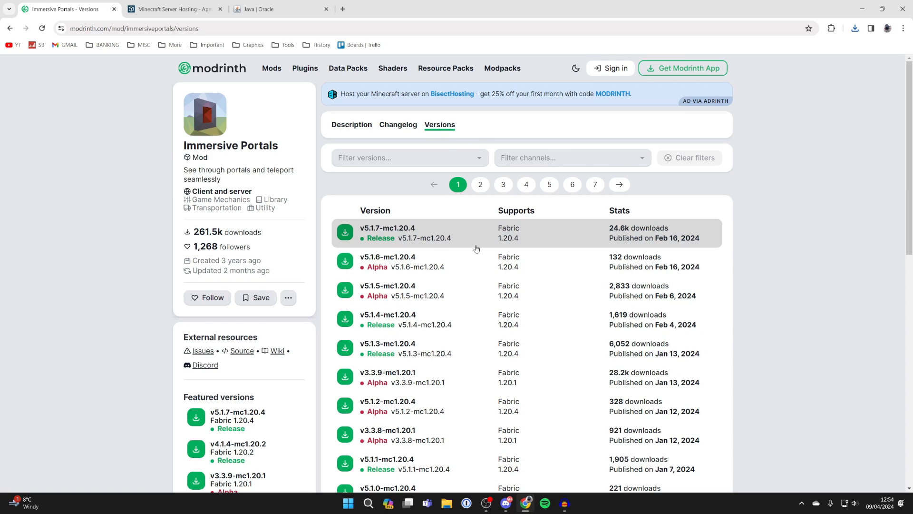
pyautogui.scroll(-3)
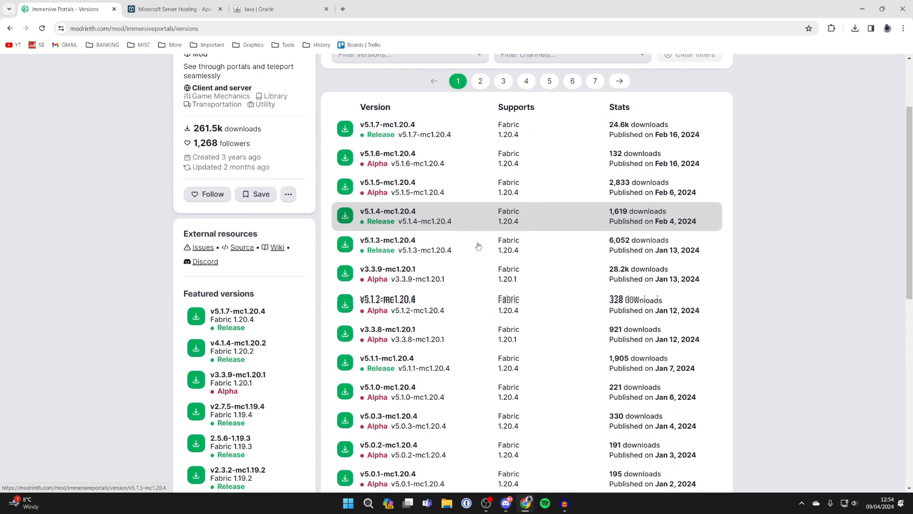
pyautogui.scroll(-3)
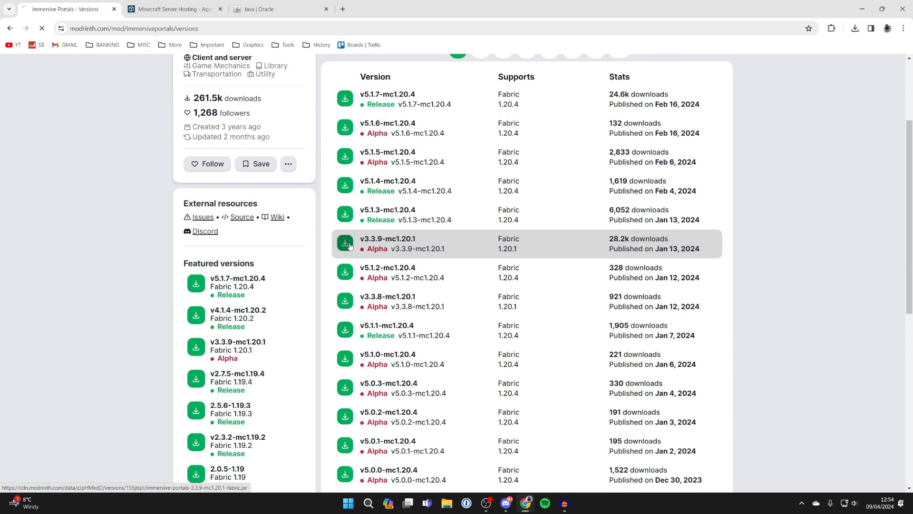
pyautogui.click(346, 242)
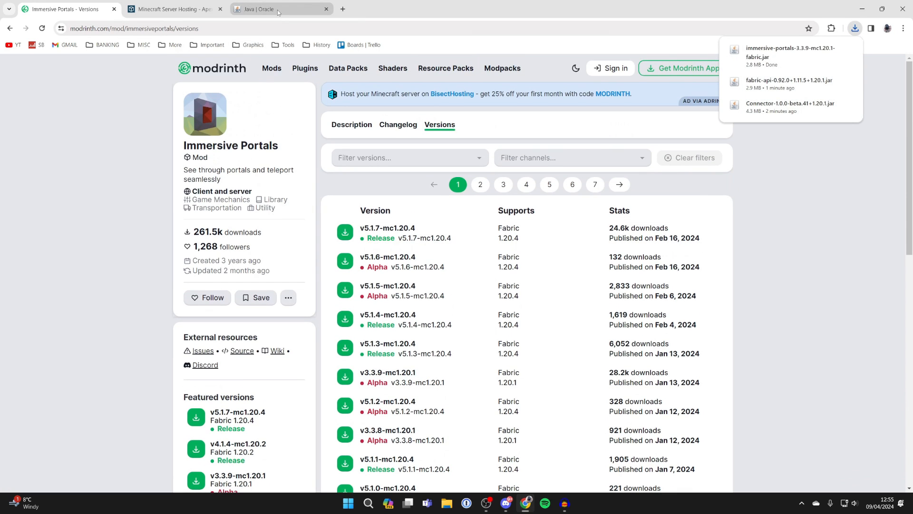
# - Download jei-1.20.1-forge-15.3.0.4.jar from the CurseForge Files list, then start a Windows search
pyautogui.click(274, 9)
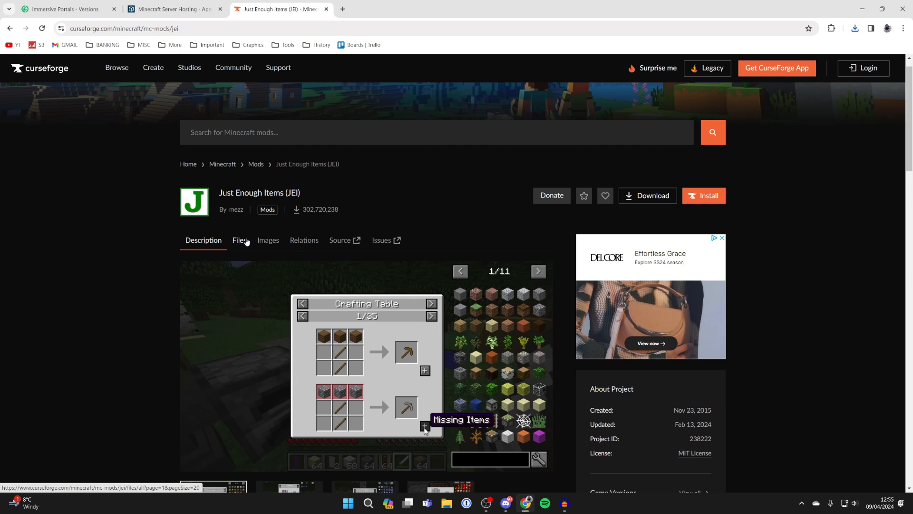
pyautogui.click(239, 240)
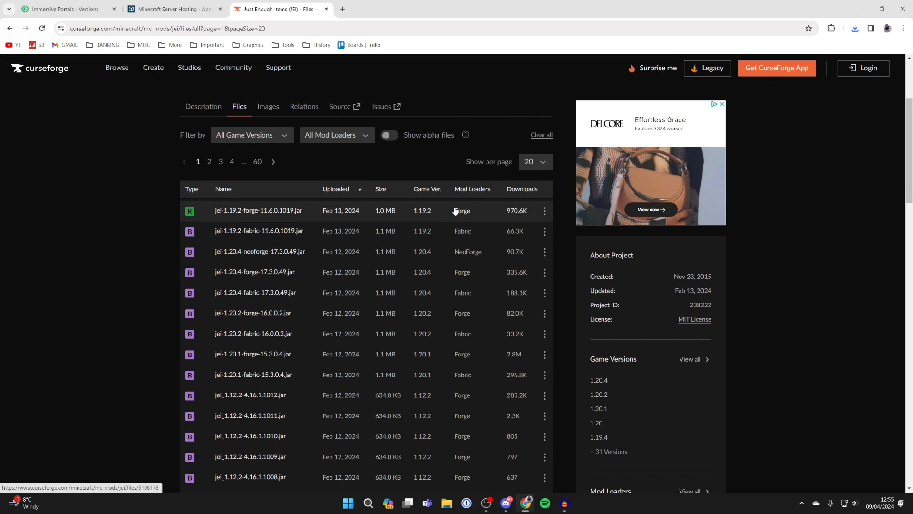
pyautogui.moveTo(468, 251)
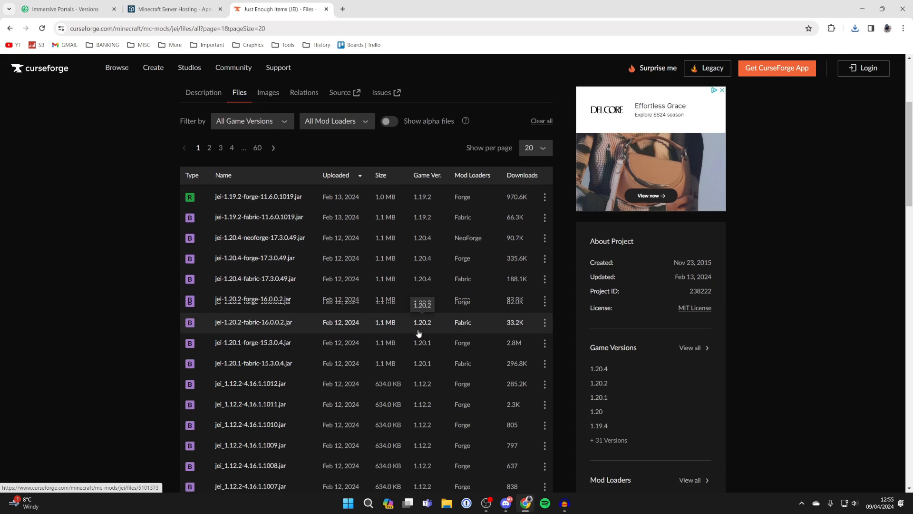
pyautogui.scroll(-3)
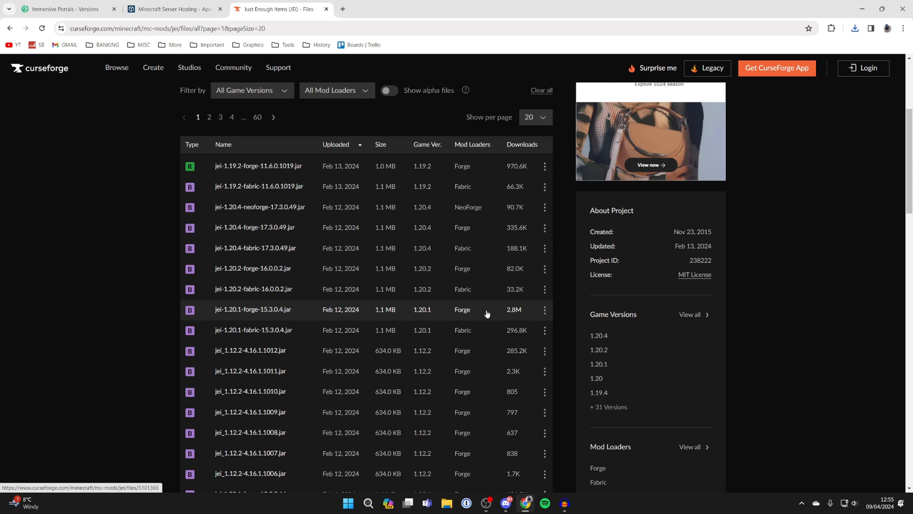
pyautogui.click(544, 310)
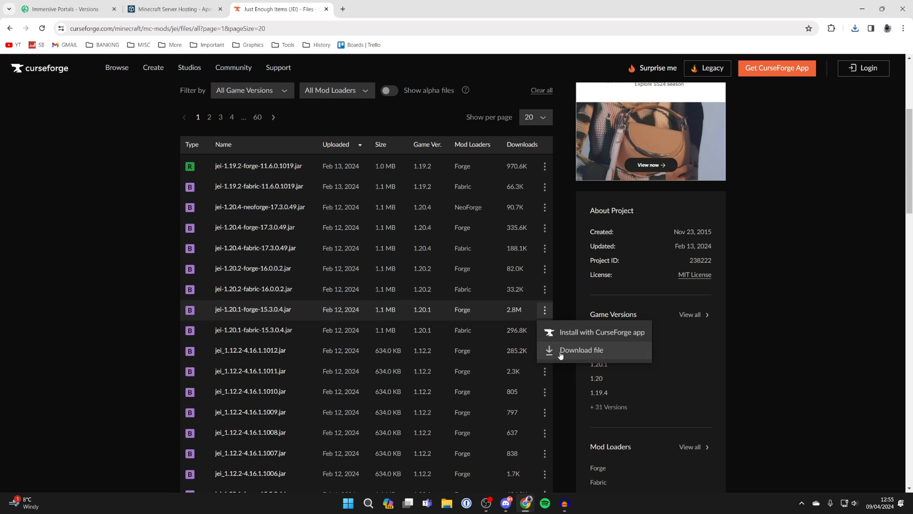
pyautogui.click(581, 349)
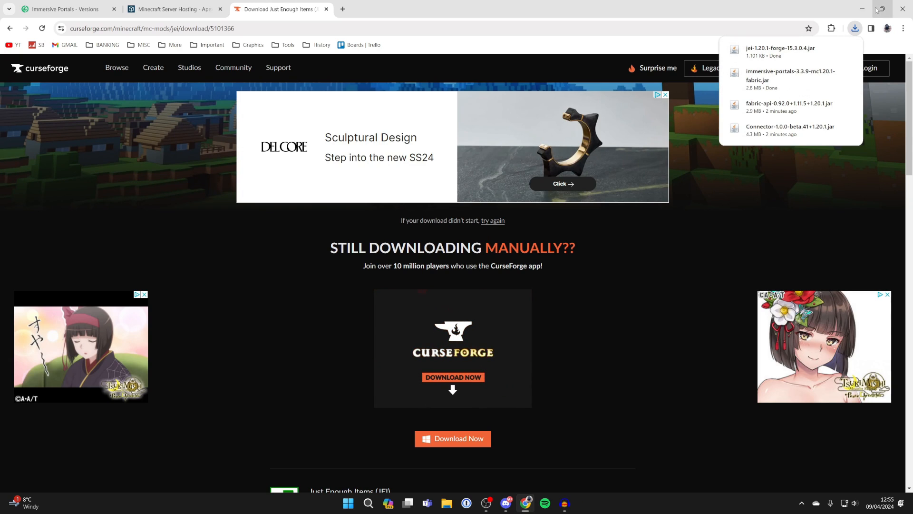
pyautogui.click(863, 9)
pyautogui.write('min')
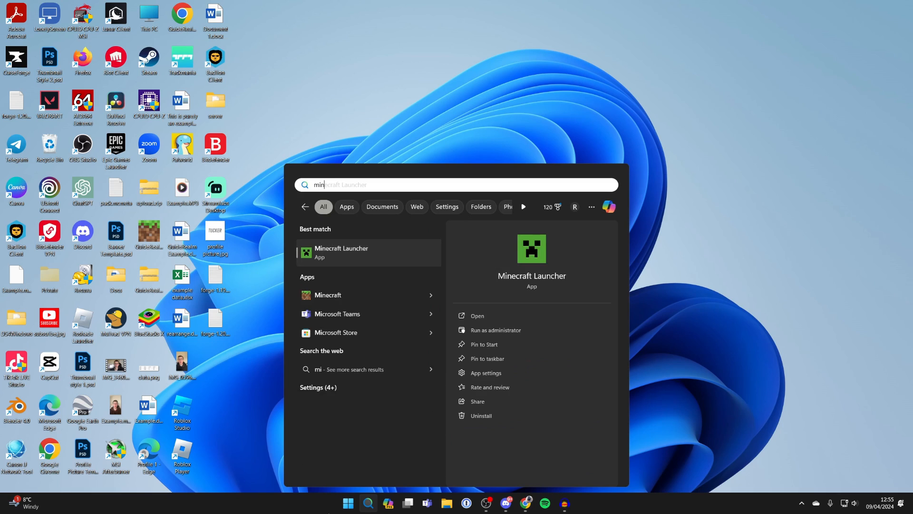
# - Launch Minecraft Launcher and show the installations list including forge 1.20.1-forge-47.1.30
pyautogui.click(340, 251)
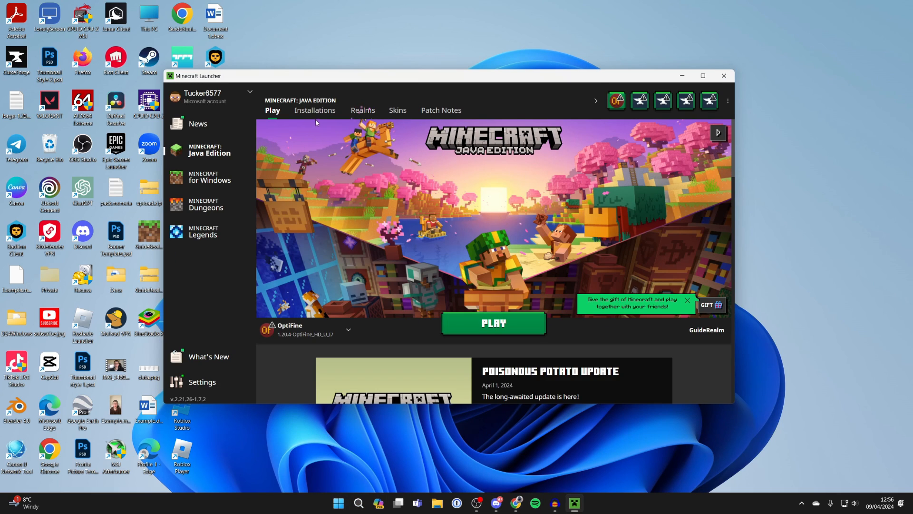
pyautogui.click(315, 110)
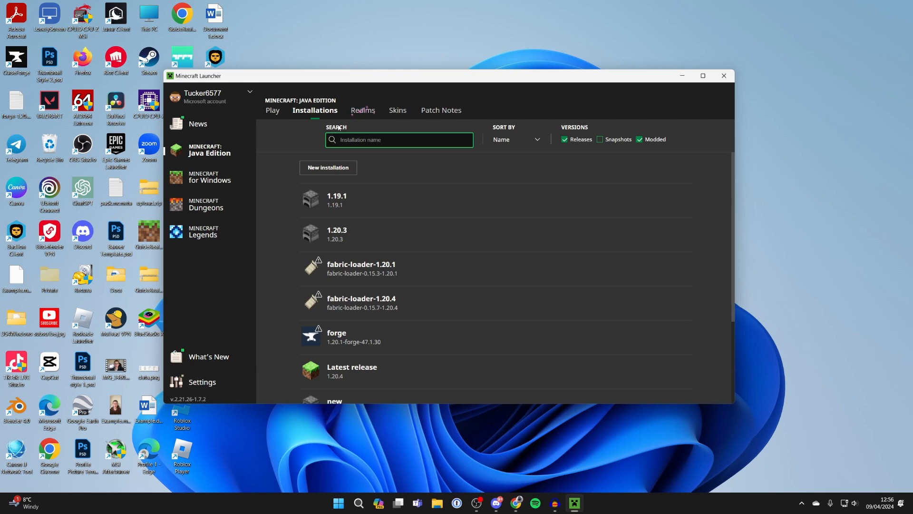
pyautogui.scroll(-3)
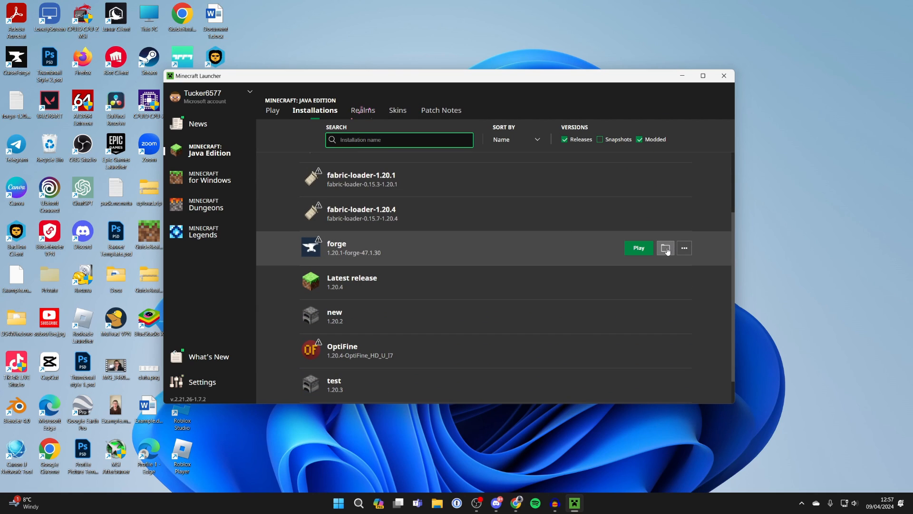
# - Inspect the forge game folder's mods directory for the four jars, then close Explorer
pyautogui.click(665, 247)
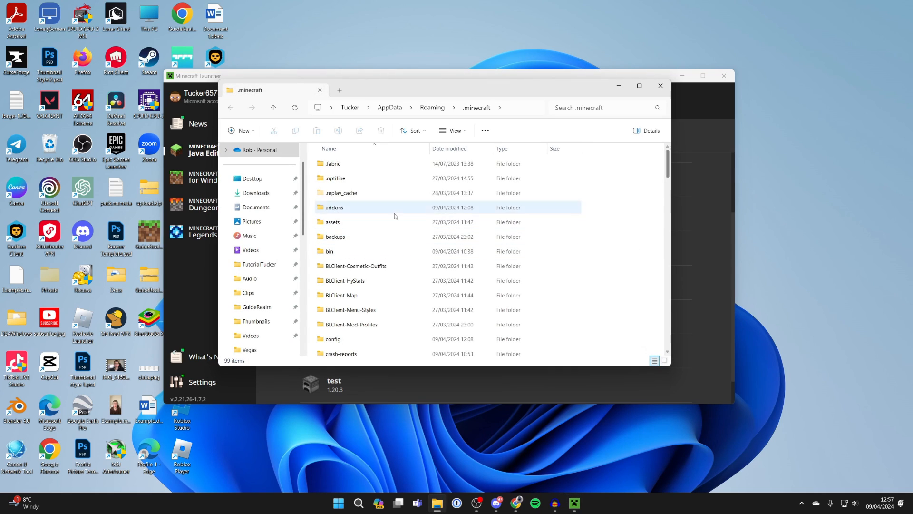
pyautogui.scroll(-3)
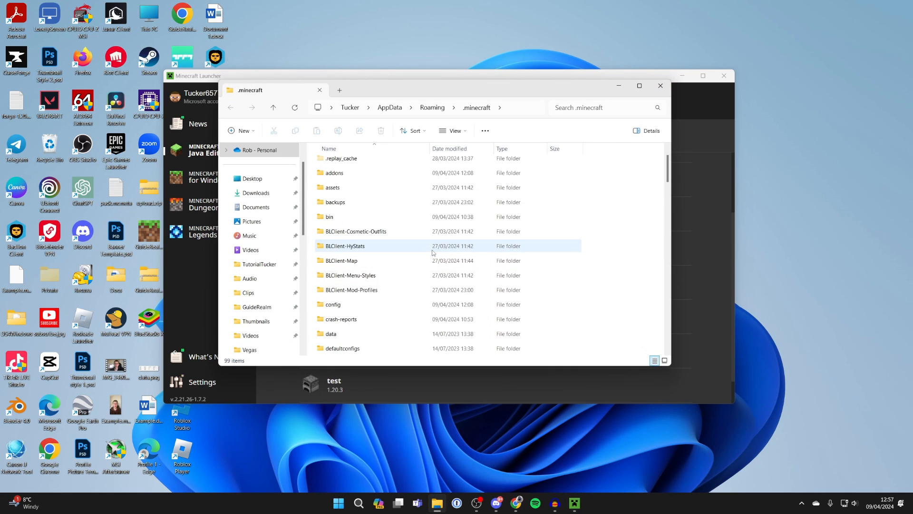
pyautogui.scroll(-3)
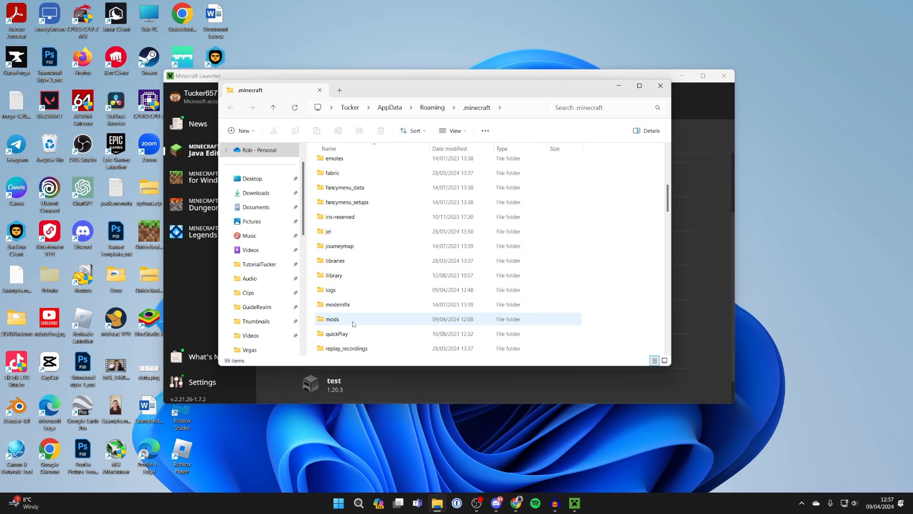
pyautogui.doubleClick(332, 318)
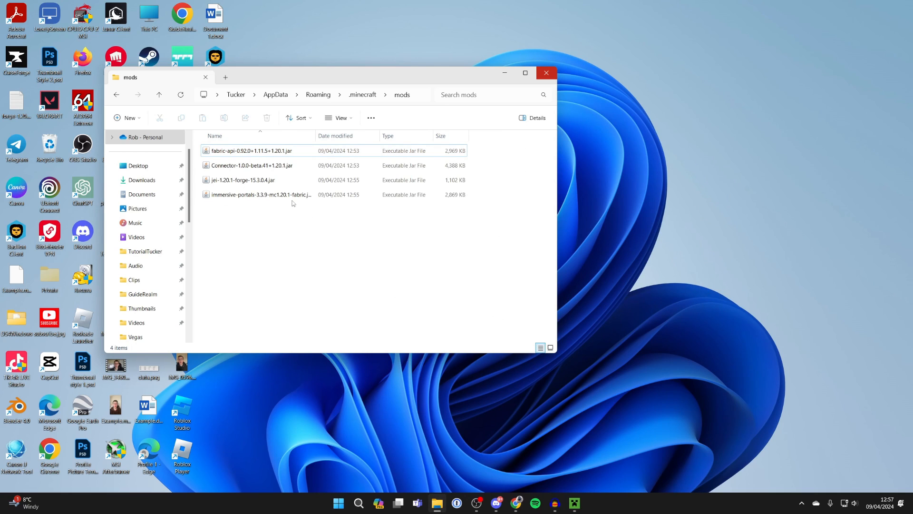
pyautogui.click(250, 165)
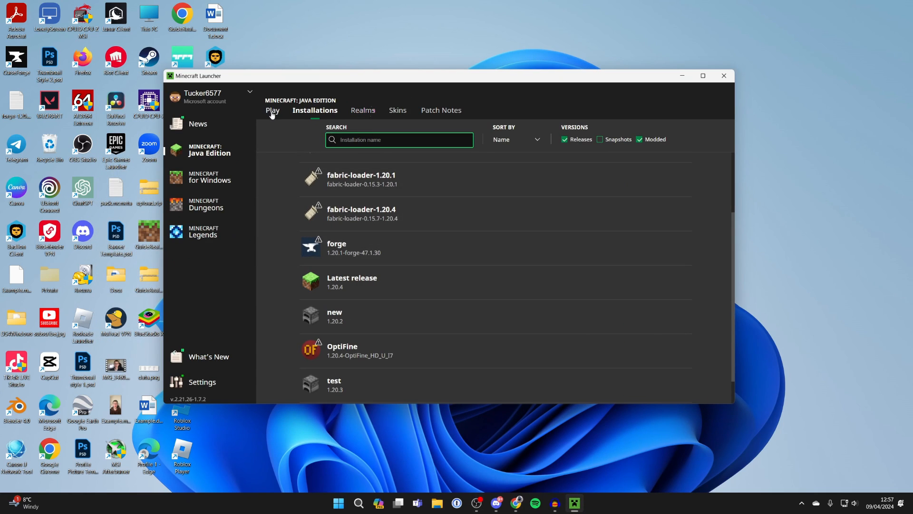
# - Launch the forge installation from the Play screen, accepting the modified-installation warning
pyautogui.click(272, 110)
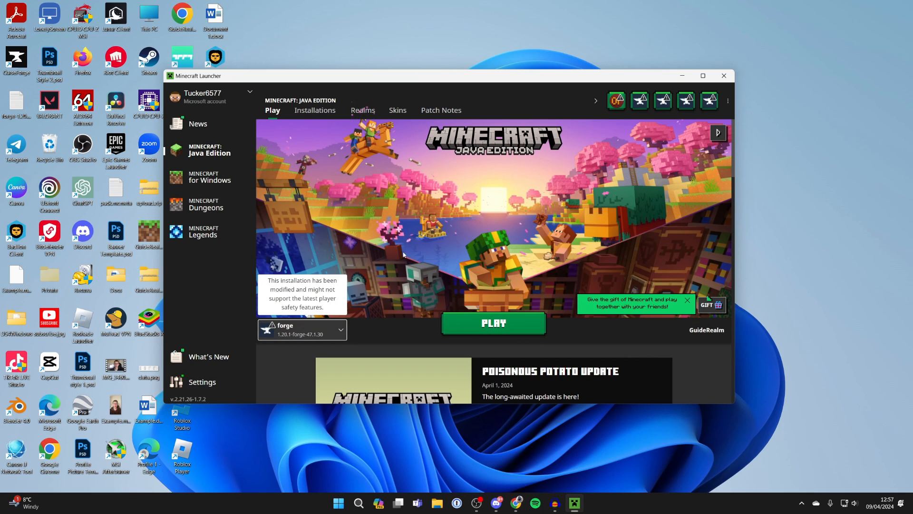
pyautogui.click(492, 323)
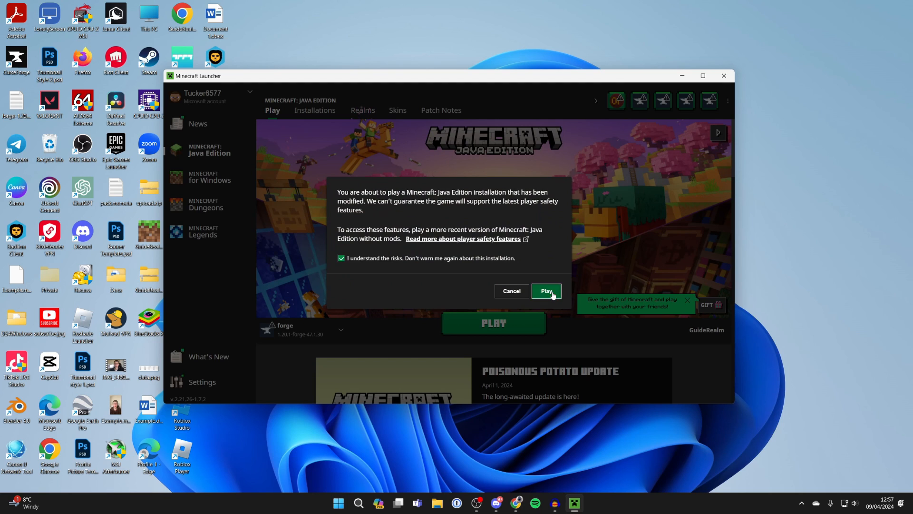
pyautogui.click(546, 291)
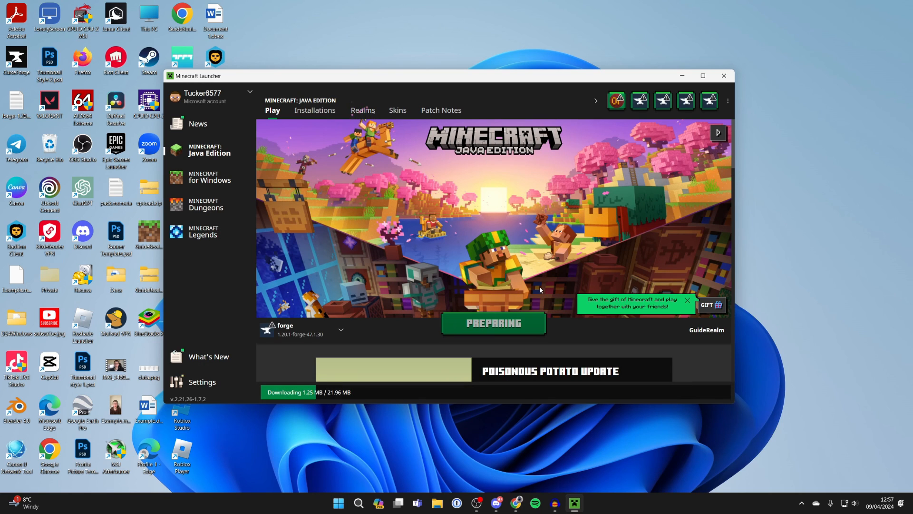
pyautogui.click(493, 322)
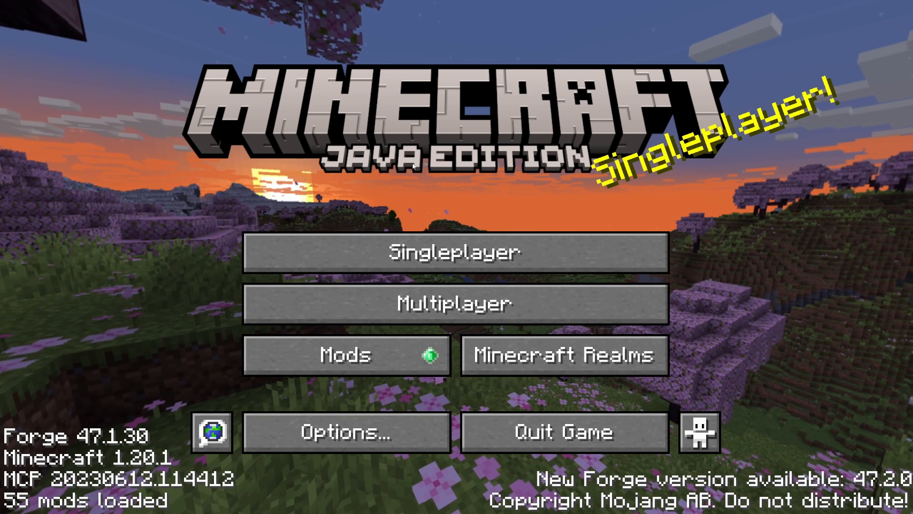
# - Review the Mods screen for Just Enough Items 15.3.0.4 and Immersive Portals 3.3.9, then exit it
pyautogui.click(346, 354)
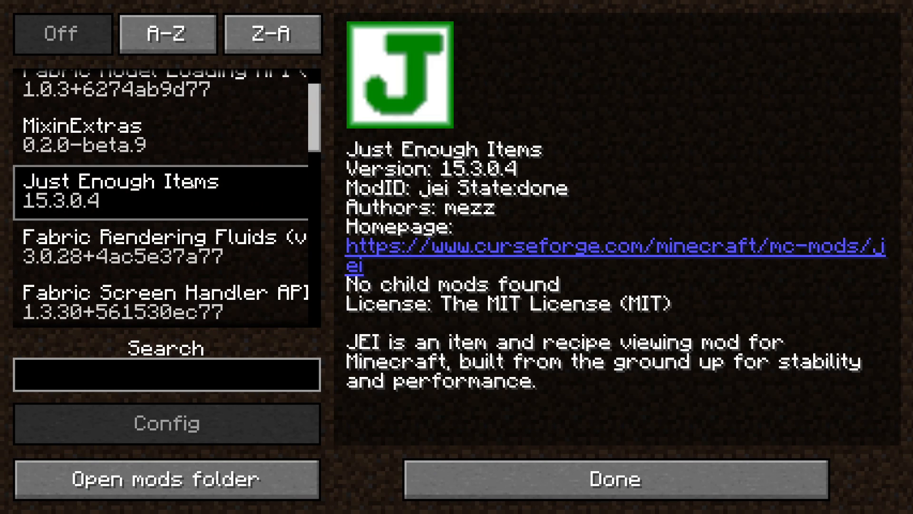
pyautogui.scroll(-3)
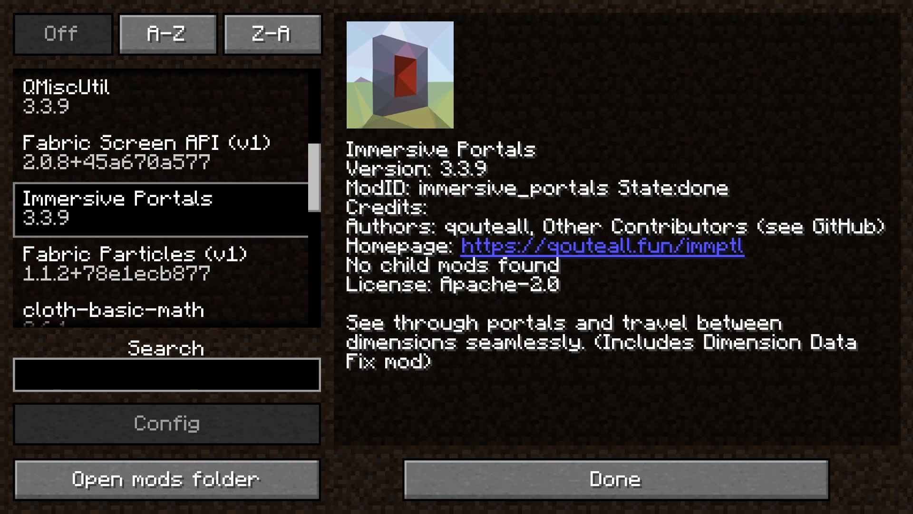
pyautogui.moveTo(537, 468)
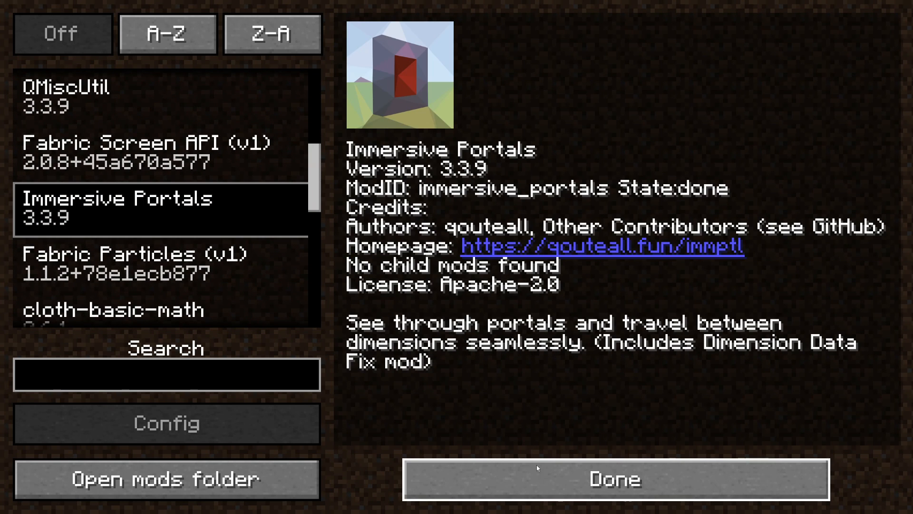
pyautogui.click(615, 480)
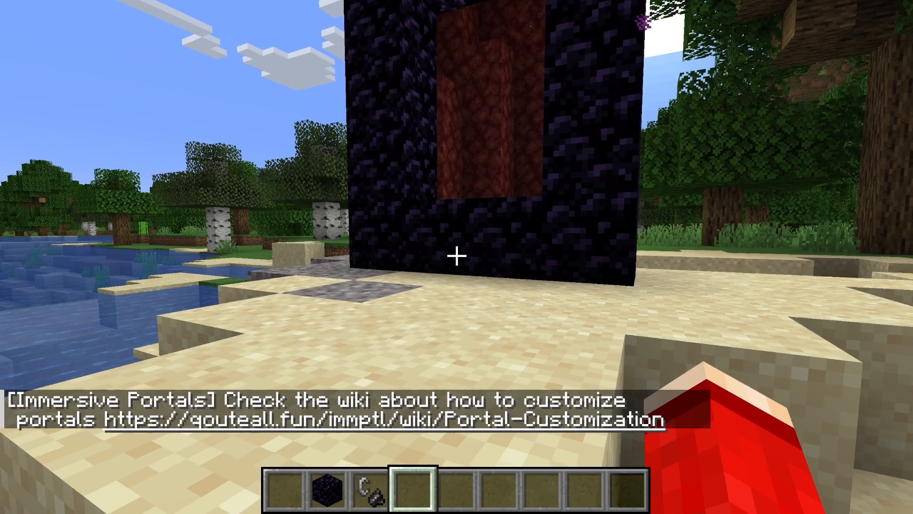
pyautogui.moveTo(456, 256)
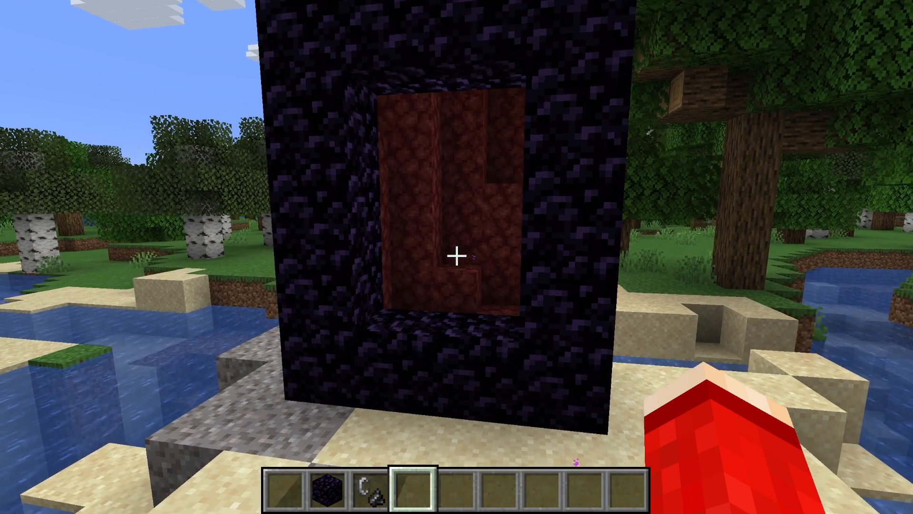
# - Show the inventory with JEI's item list and advance to its next page
pyautogui.press('e')
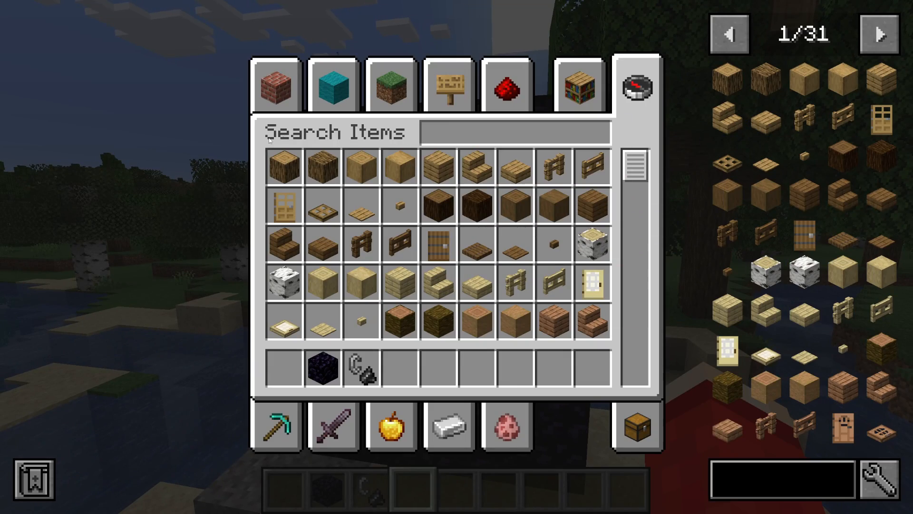
pyautogui.moveTo(809, 119)
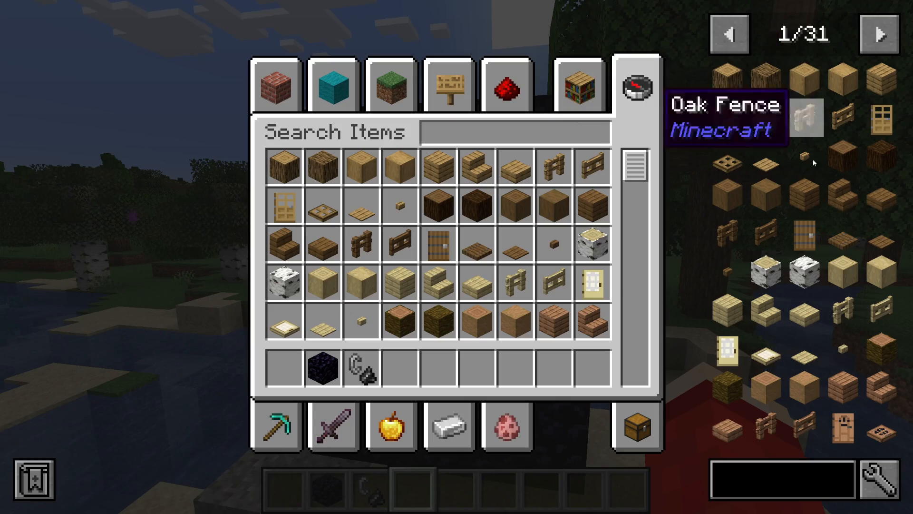
pyautogui.click(881, 34)
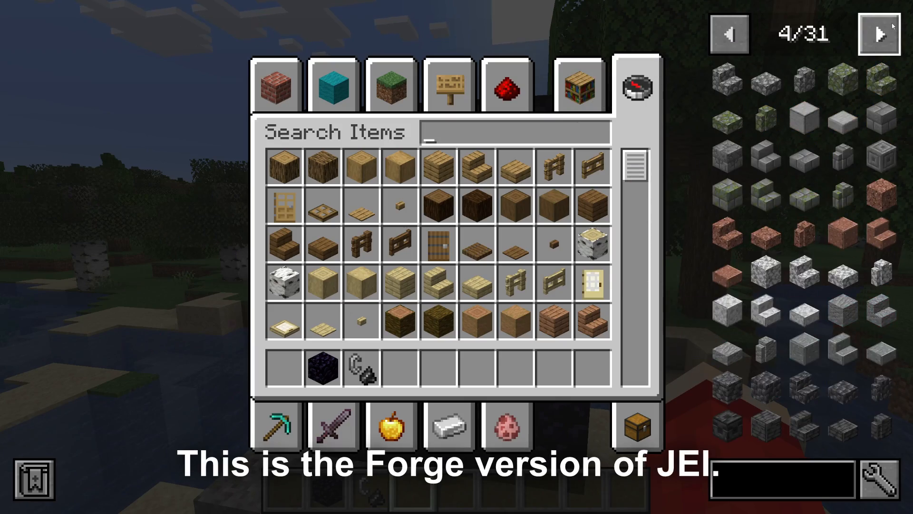